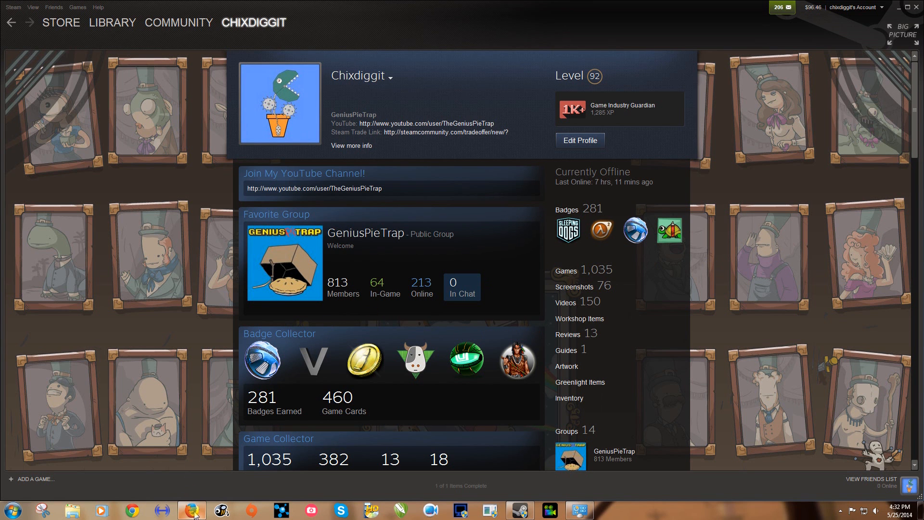
View the YouTube avatar comments, then go back to the Steam profile's screenshots
{"action": "left_click", "coordinate": [191, 510]}
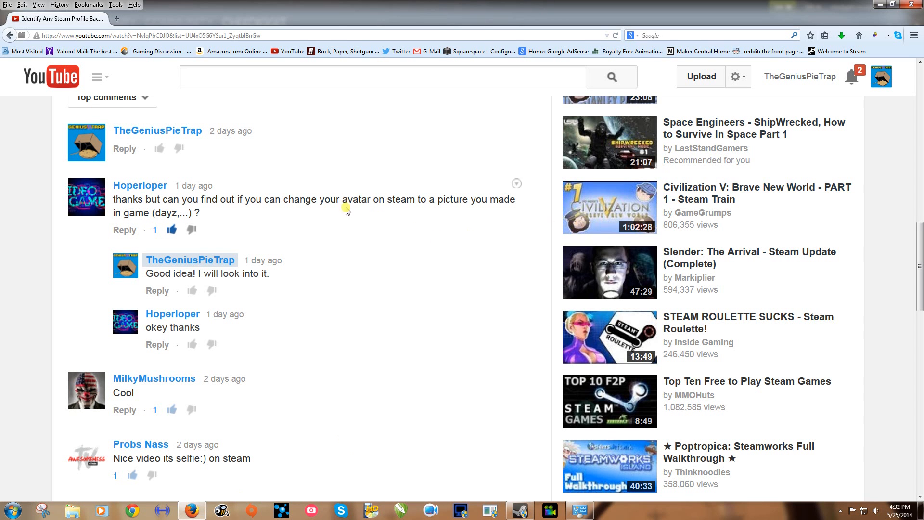
{"action": "mouse_move", "coordinate": [214, 195]}
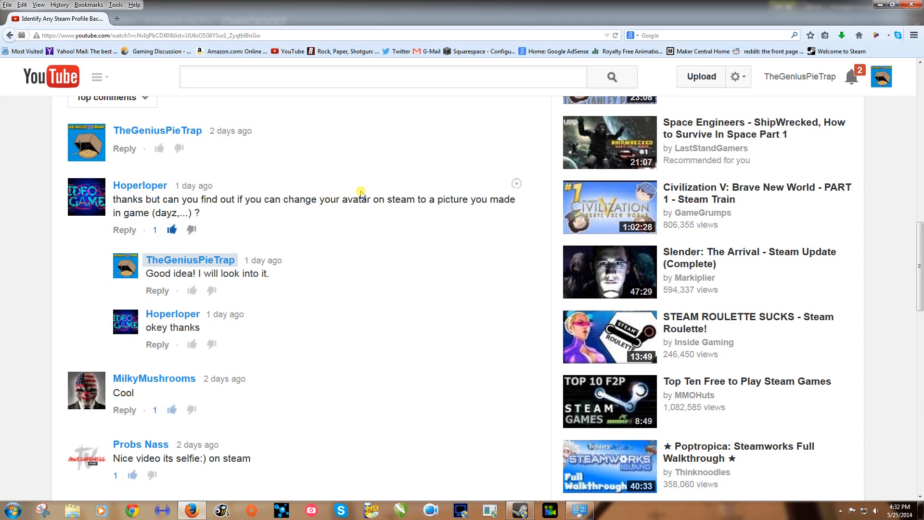
{"action": "mouse_move", "coordinate": [285, 195]}
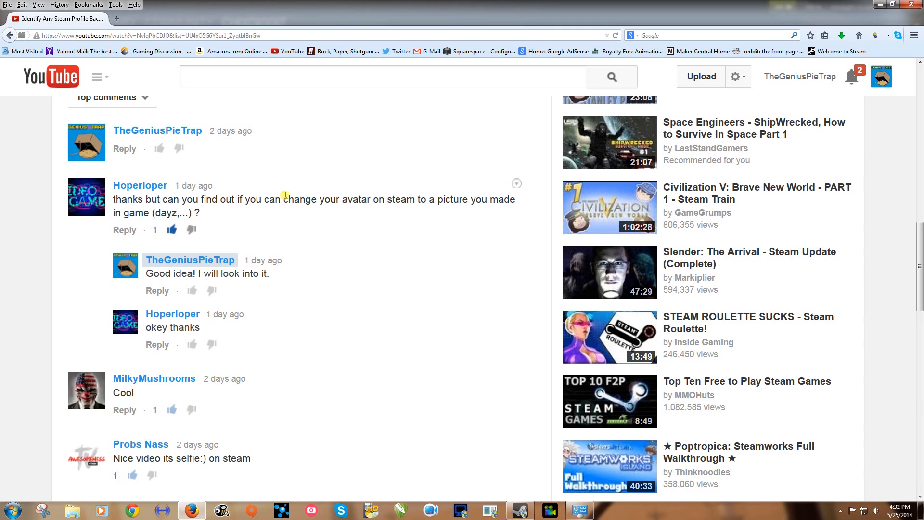
{"action": "mouse_move", "coordinate": [326, 223]}
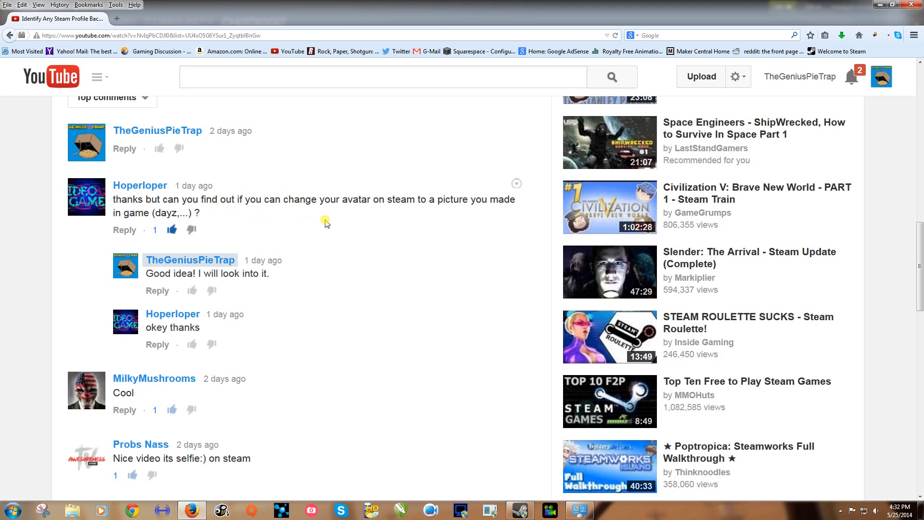
{"action": "mouse_move", "coordinate": [404, 222]}
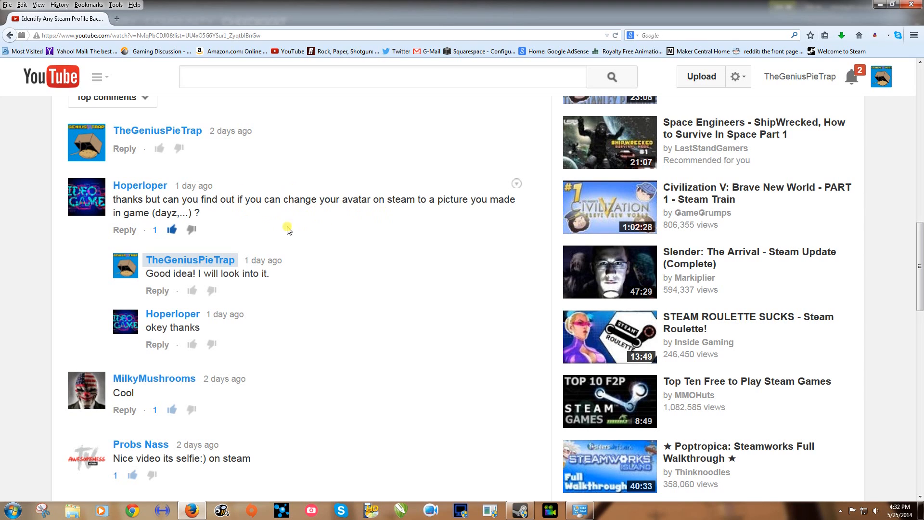
{"action": "mouse_move", "coordinate": [182, 206]}
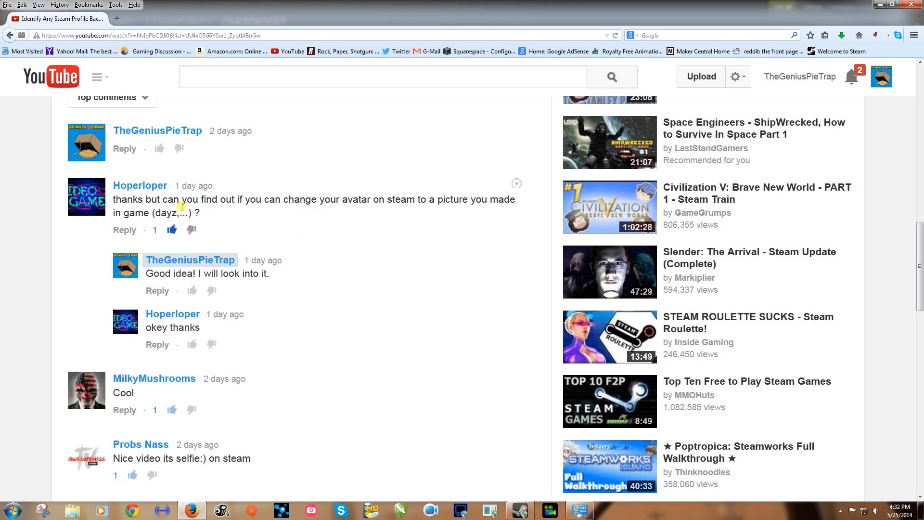
{"action": "mouse_move", "coordinate": [207, 214]}
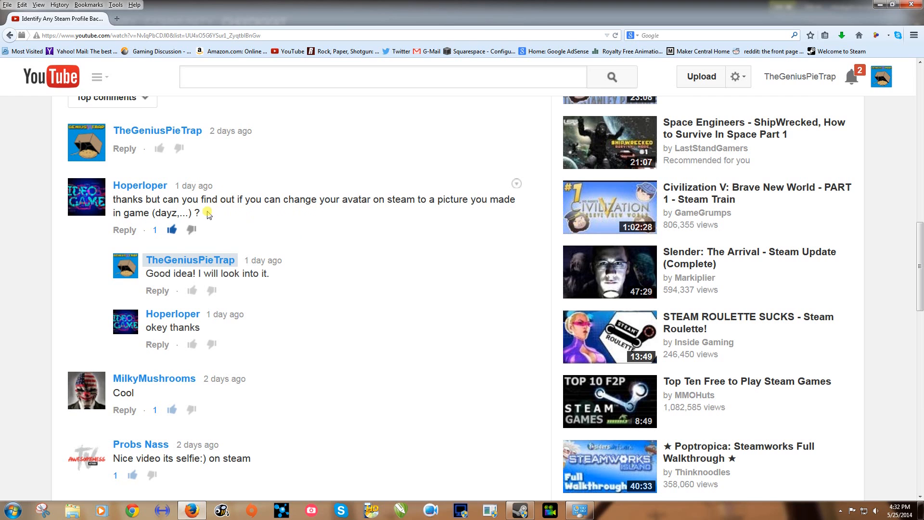
{"action": "left_click", "coordinate": [518, 510]}
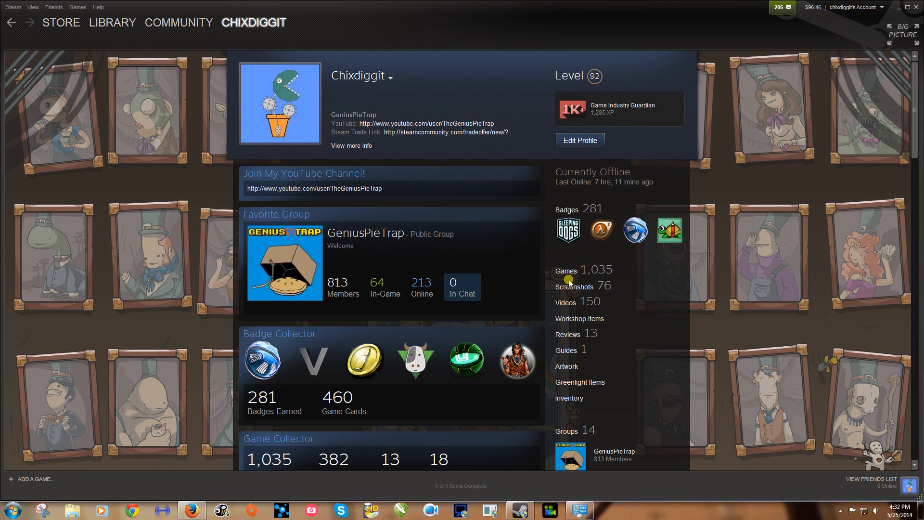
{"action": "mouse_move", "coordinate": [119, 223]}
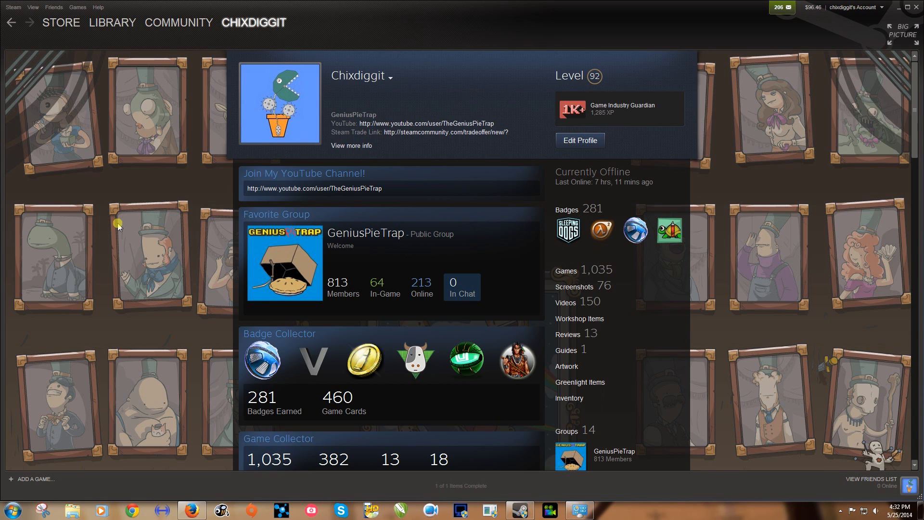
{"action": "mouse_move", "coordinate": [322, 163]}
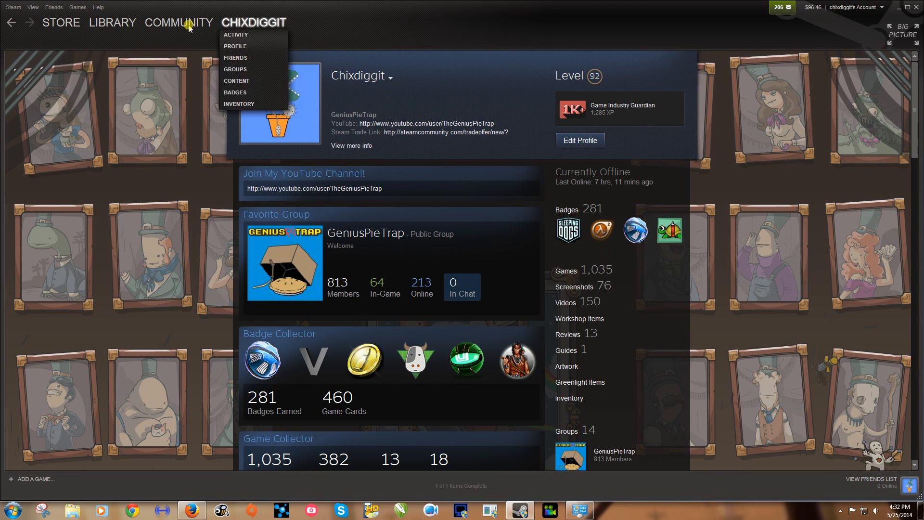
{"action": "mouse_move", "coordinate": [234, 69]}
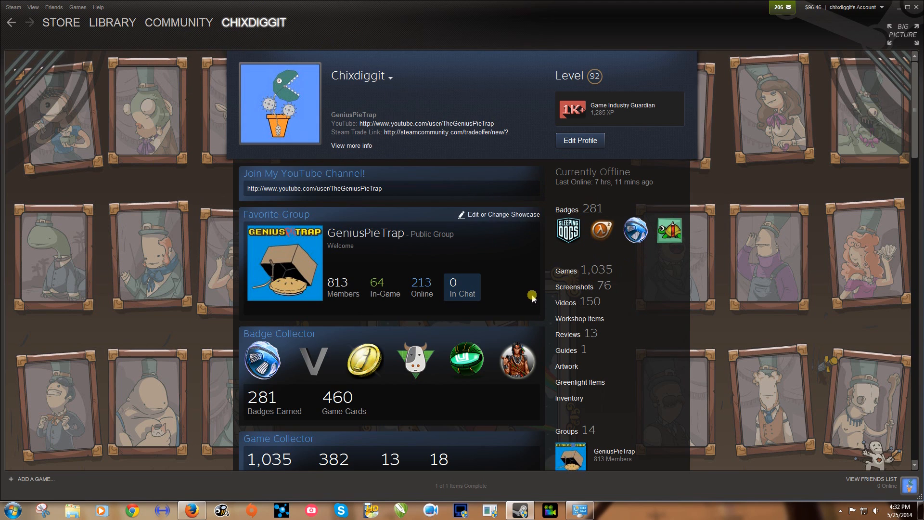
{"action": "mouse_move", "coordinate": [567, 329]}
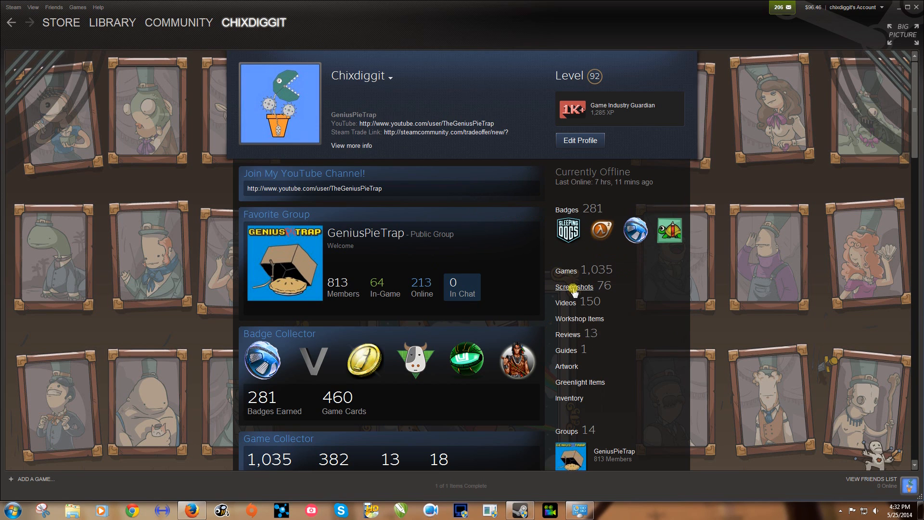
{"action": "left_click", "coordinate": [572, 287]}
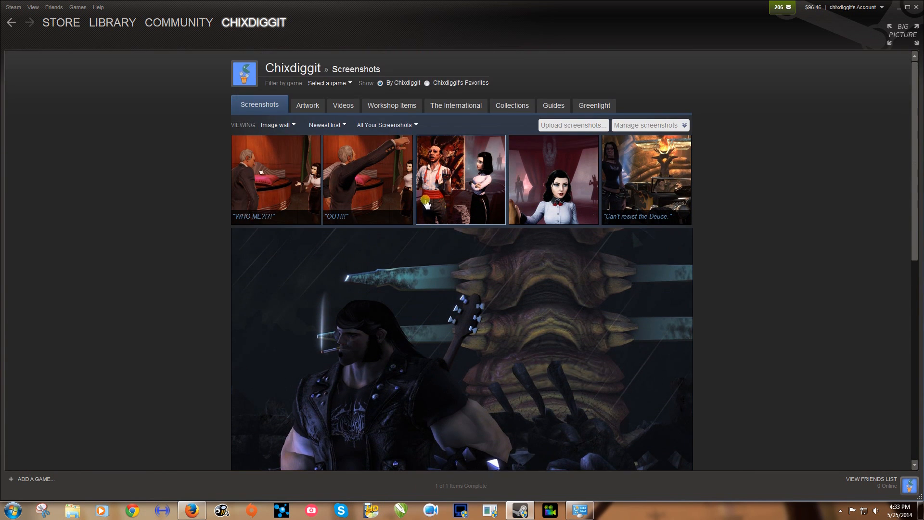
{"action": "scroll", "scroll_direction": "down", "scroll_amount": 3}
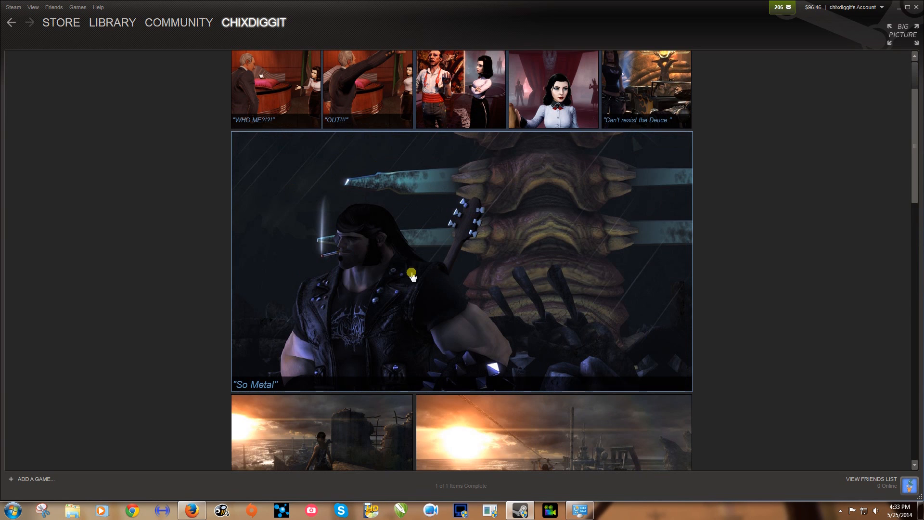
{"action": "mouse_move", "coordinate": [430, 261]}
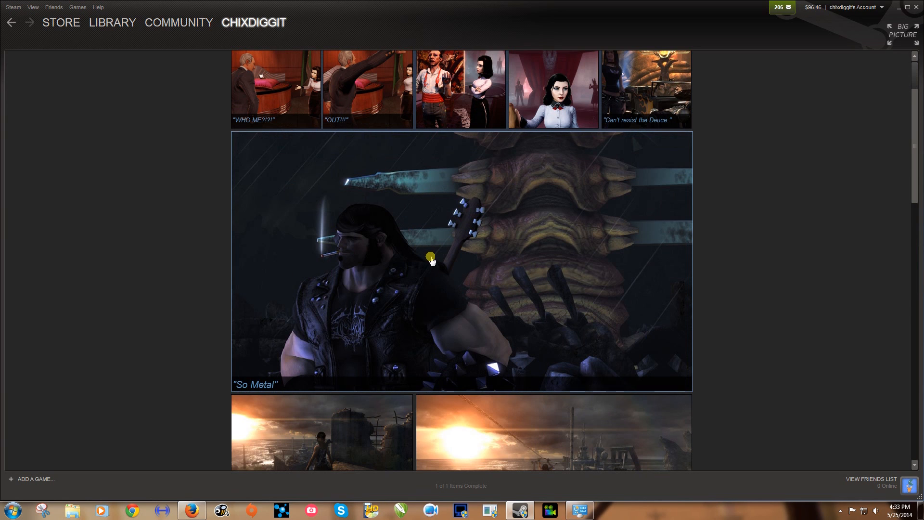
Open the So Metal screenshot full view and copy its page URL
{"action": "left_click", "coordinate": [430, 260]}
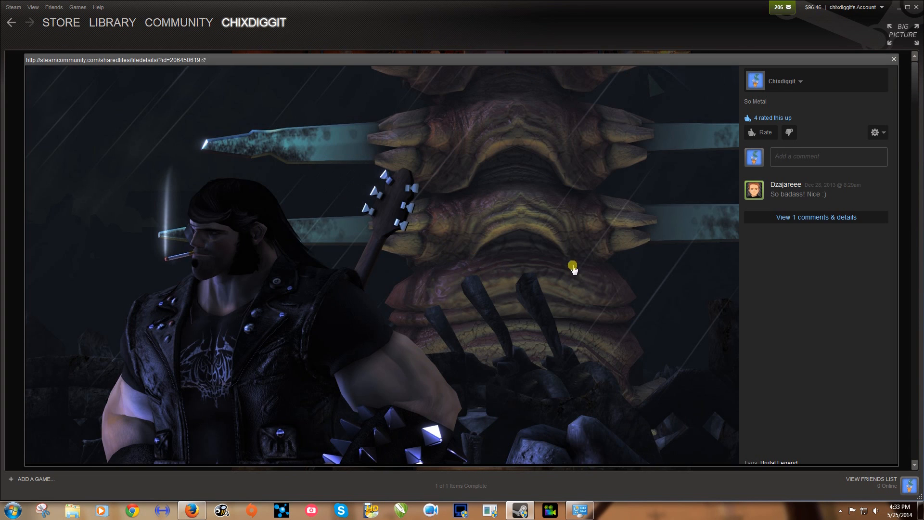
{"action": "right_click", "coordinate": [572, 266]}
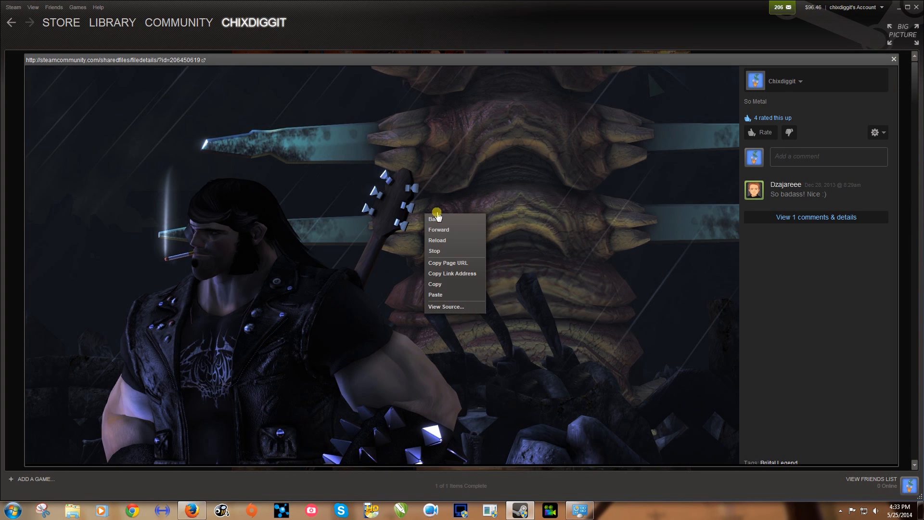
{"action": "mouse_move", "coordinate": [457, 264]}
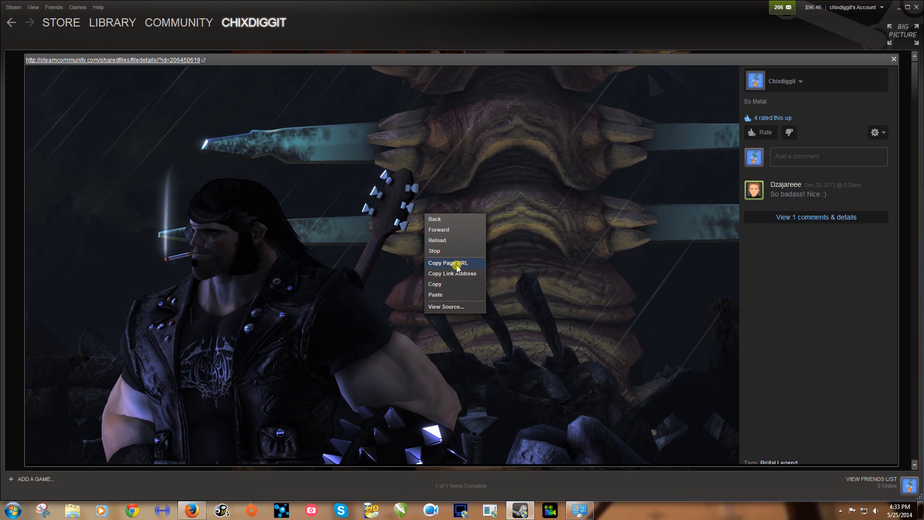
{"action": "left_click", "coordinate": [447, 262]}
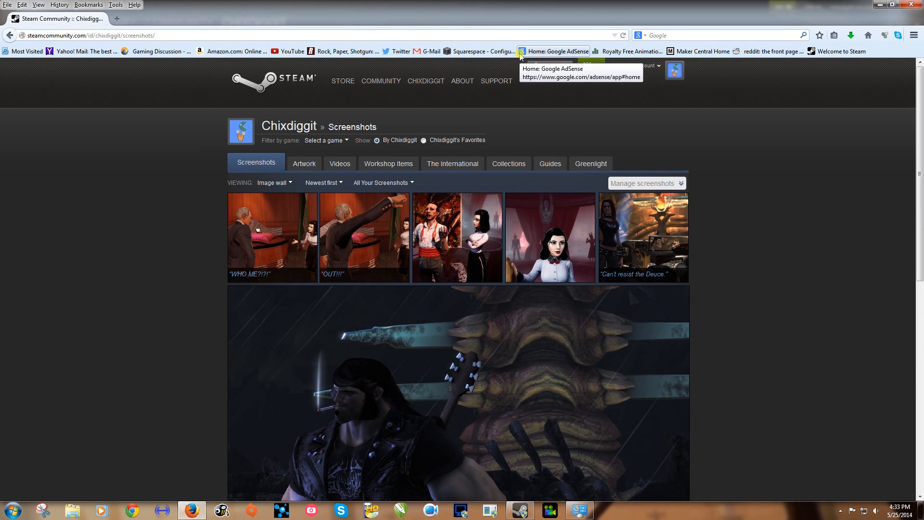
{"action": "mouse_move", "coordinate": [78, 31]}
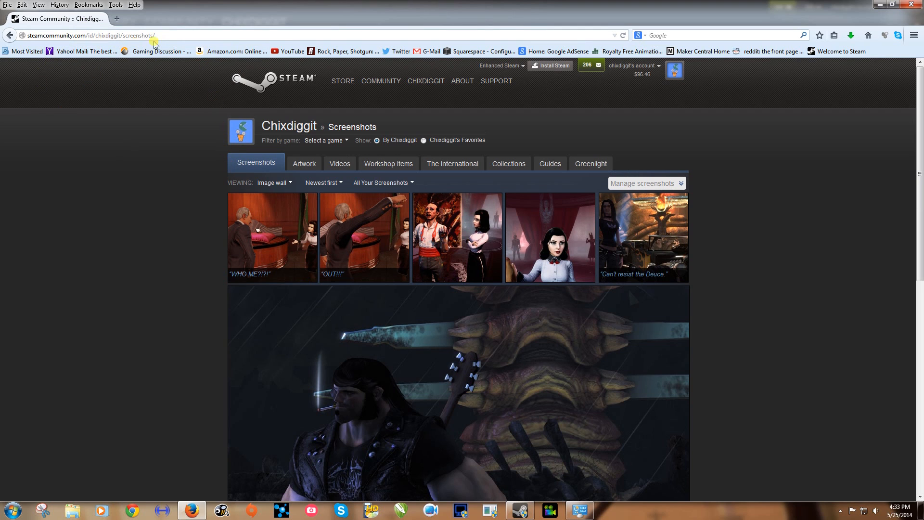
Open the So Metal screenshot full size in Firefox and choose Save Image As
{"action": "scroll", "scroll_direction": "down", "scroll_amount": 3}
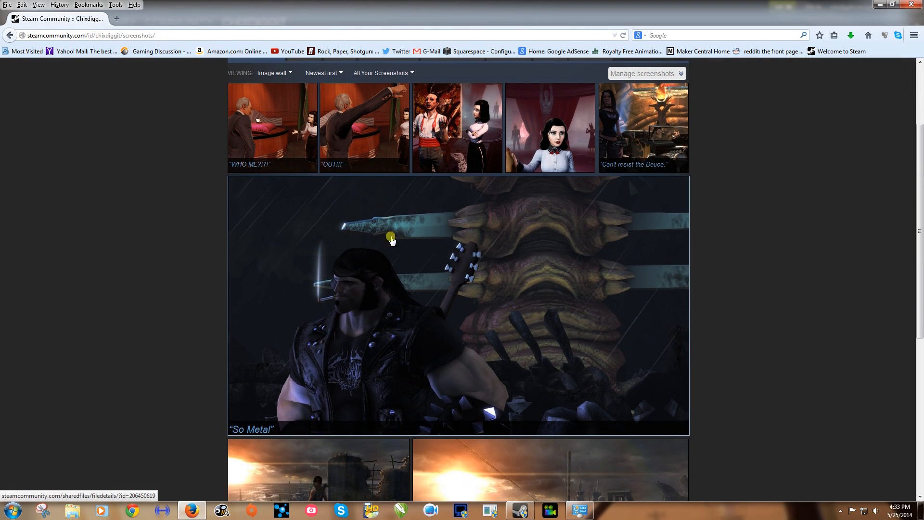
{"action": "left_click", "coordinate": [457, 304]}
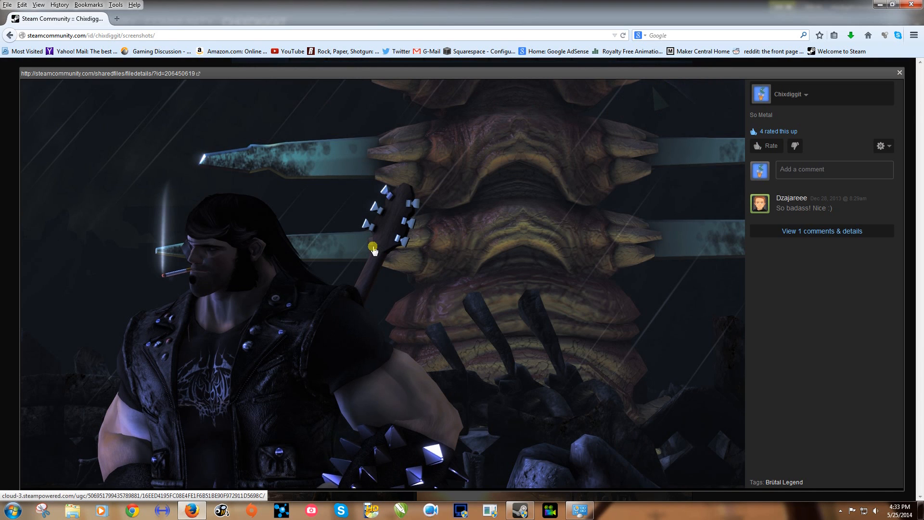
{"action": "right_click", "coordinate": [373, 248]}
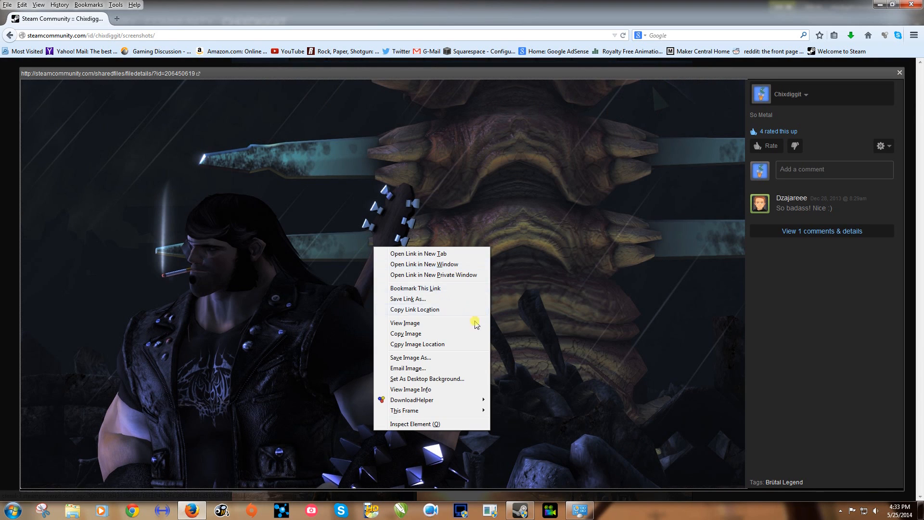
{"action": "mouse_move", "coordinate": [425, 357]}
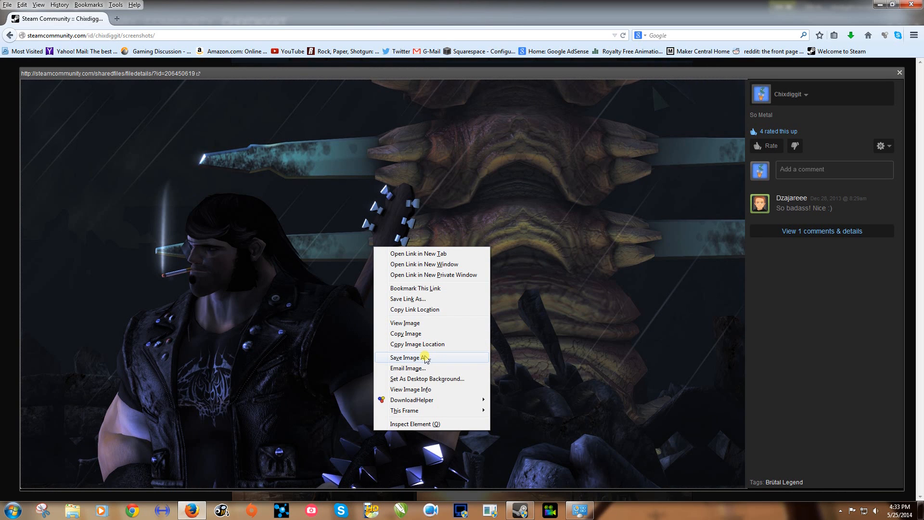
{"action": "mouse_move", "coordinate": [452, 382]}
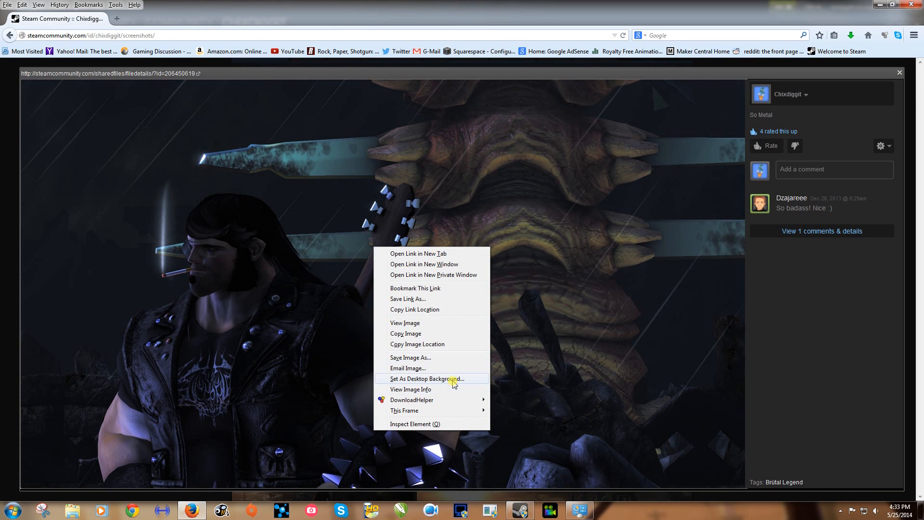
{"action": "mouse_move", "coordinate": [407, 382]}
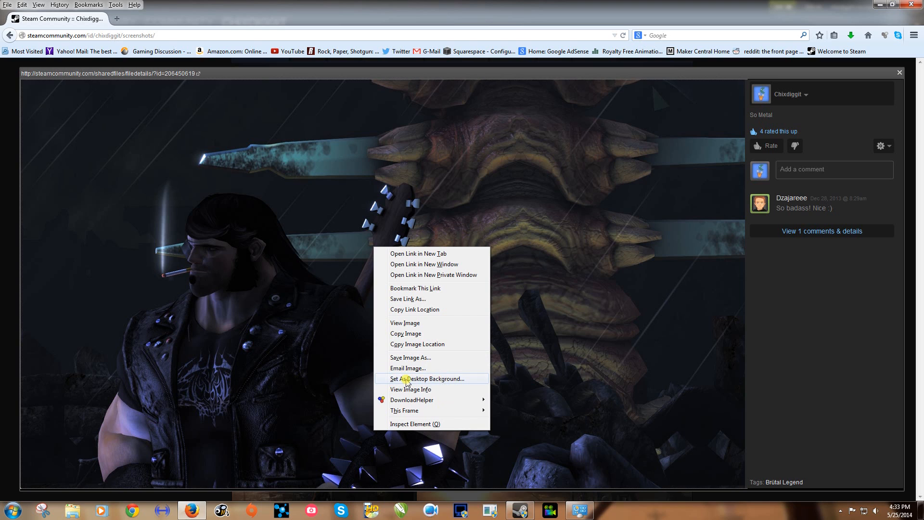
{"action": "left_click", "coordinate": [410, 358]}
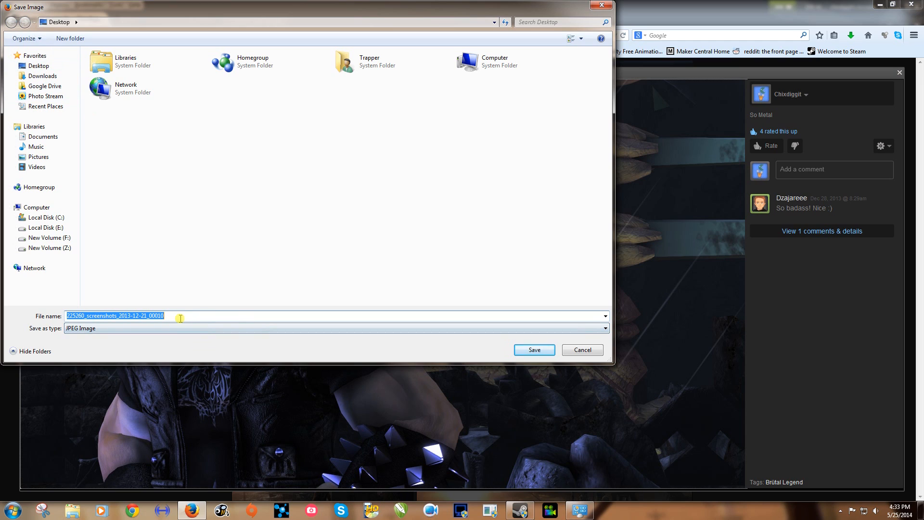
Enter a Brutal Legend file name to save the image on the Desktop
{"action": "type", "text": "bruta"}
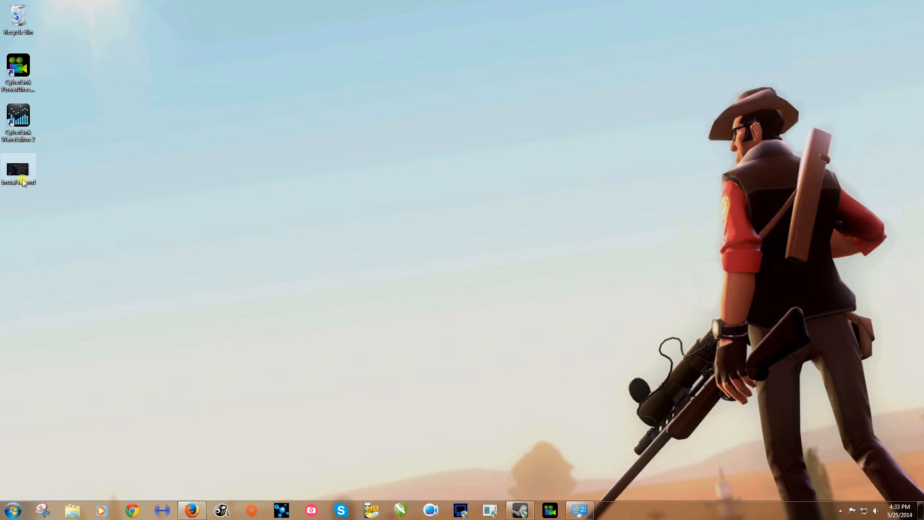
Open the brutal legend image in Photo Viewer and bring up its picture options
{"action": "double_click", "coordinate": [18, 170]}
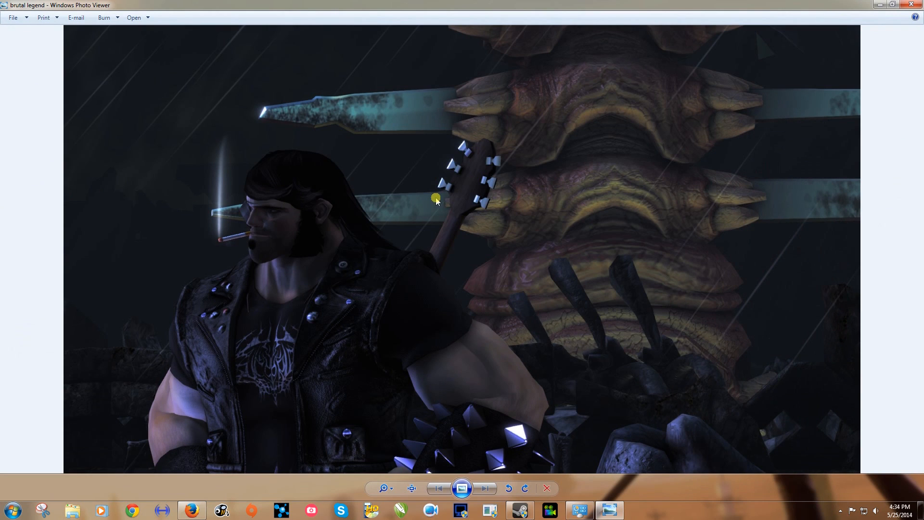
{"action": "right_click", "coordinate": [434, 198]}
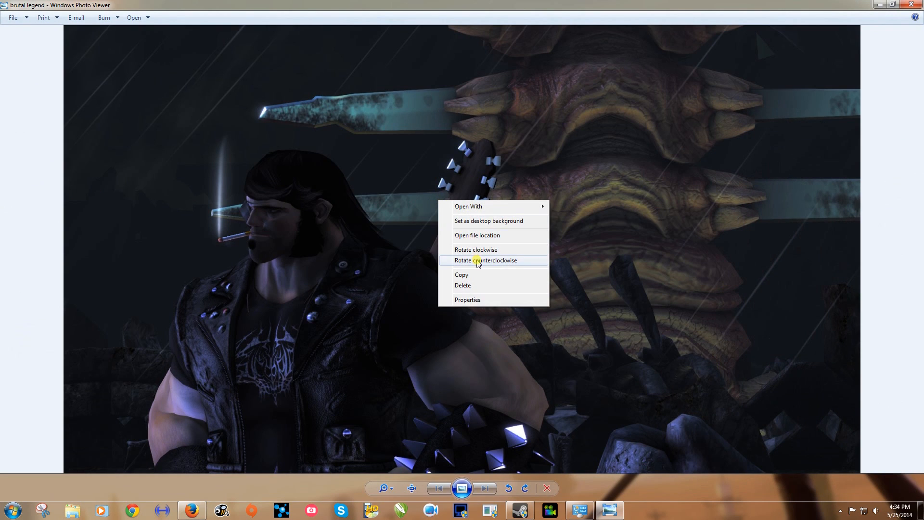
{"action": "mouse_move", "coordinate": [494, 221]}
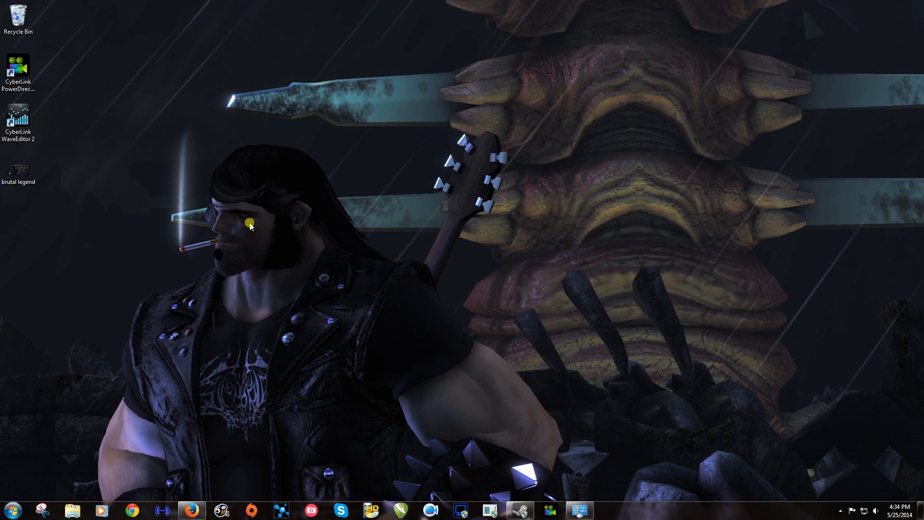
{"action": "mouse_move", "coordinate": [447, 299]}
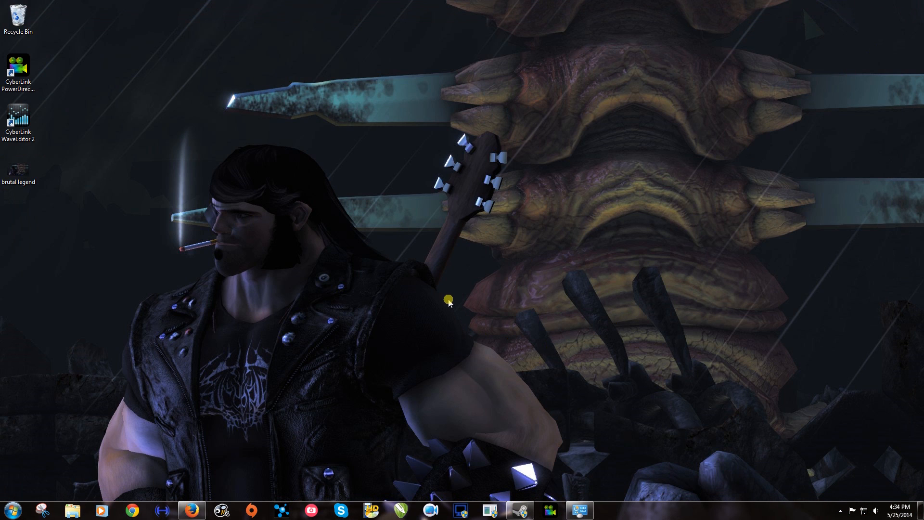
{"action": "mouse_move", "coordinate": [137, 260]}
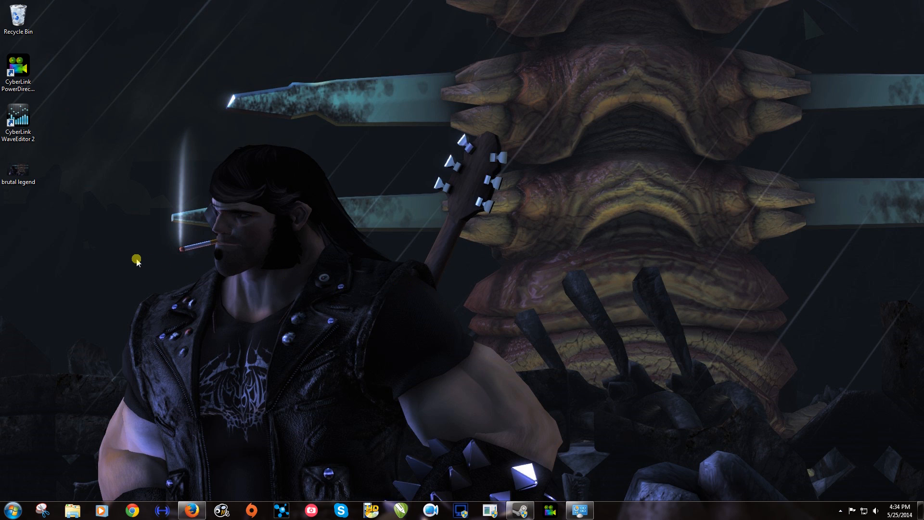
{"action": "mouse_move", "coordinate": [105, 271]}
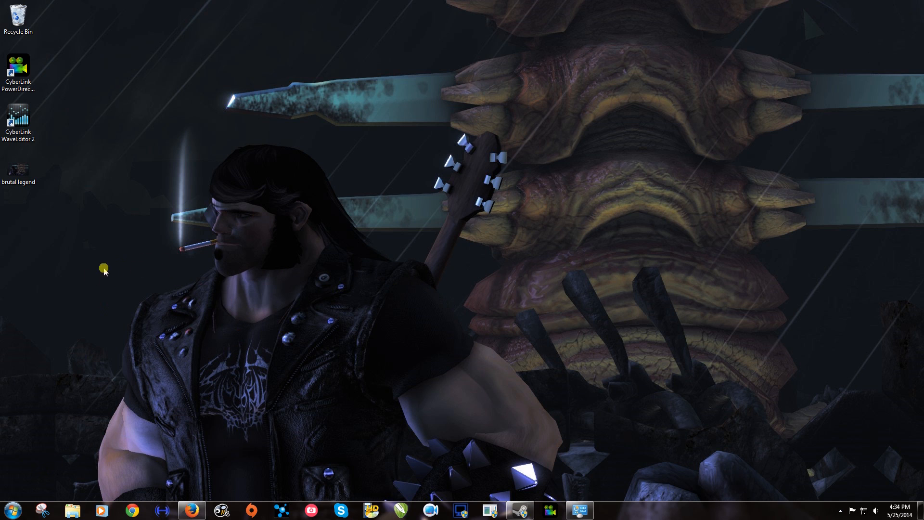
{"action": "mouse_move", "coordinate": [359, 120]}
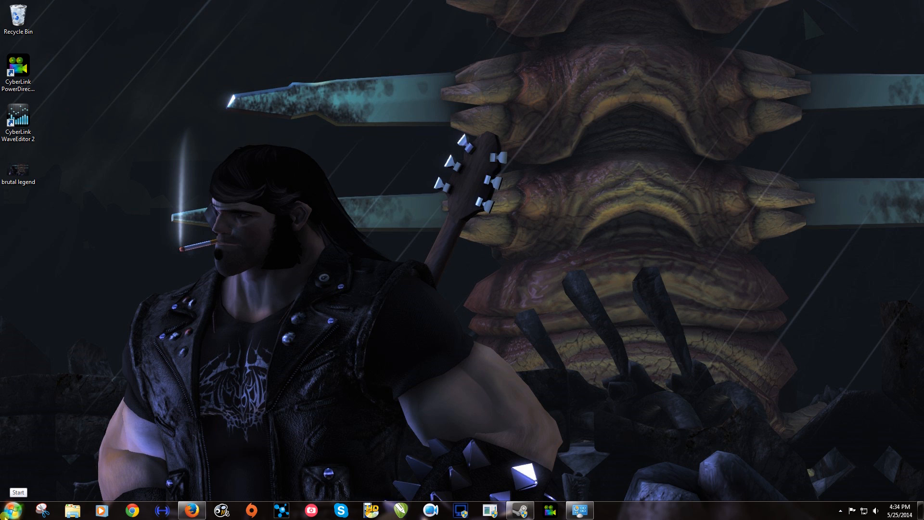
Launch Paint and use Paste from to load the brutal legend image from the Desktop
{"action": "left_click", "coordinate": [18, 492]}
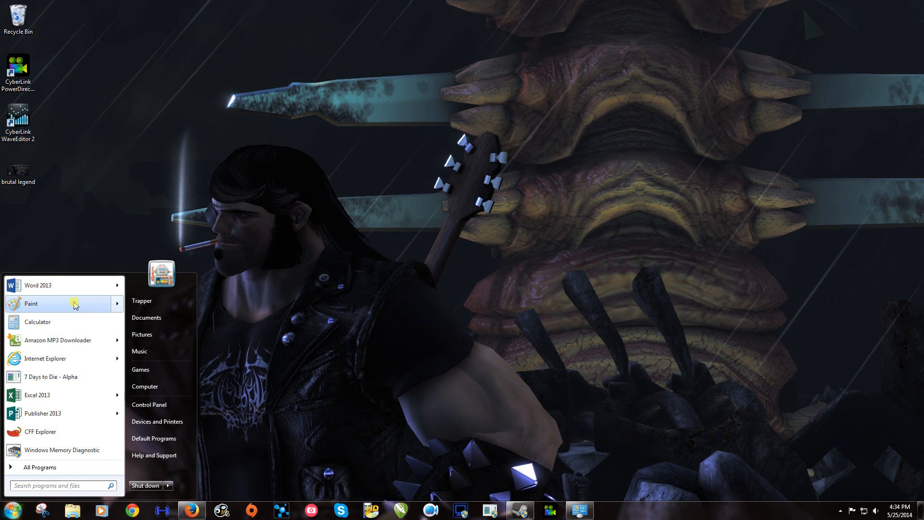
{"action": "left_click", "coordinate": [30, 304]}
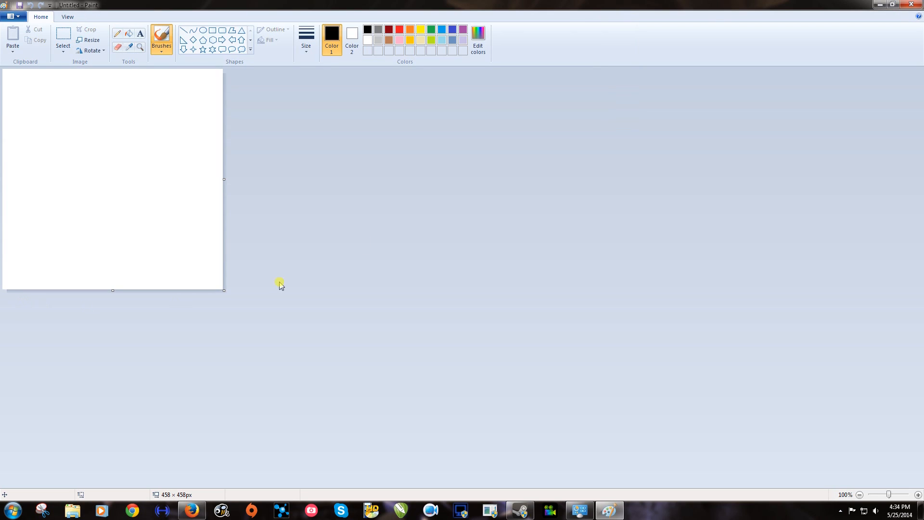
{"action": "mouse_move", "coordinate": [37, 5]}
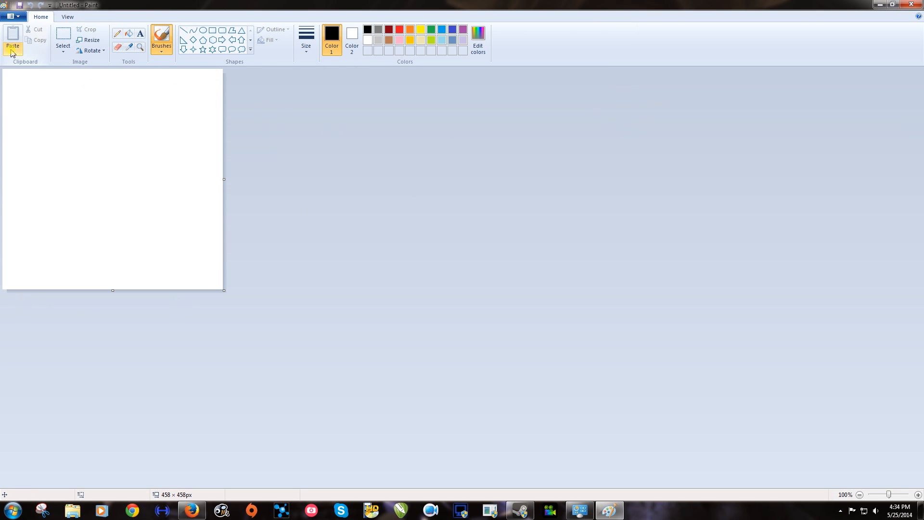
{"action": "left_click", "coordinate": [13, 39]}
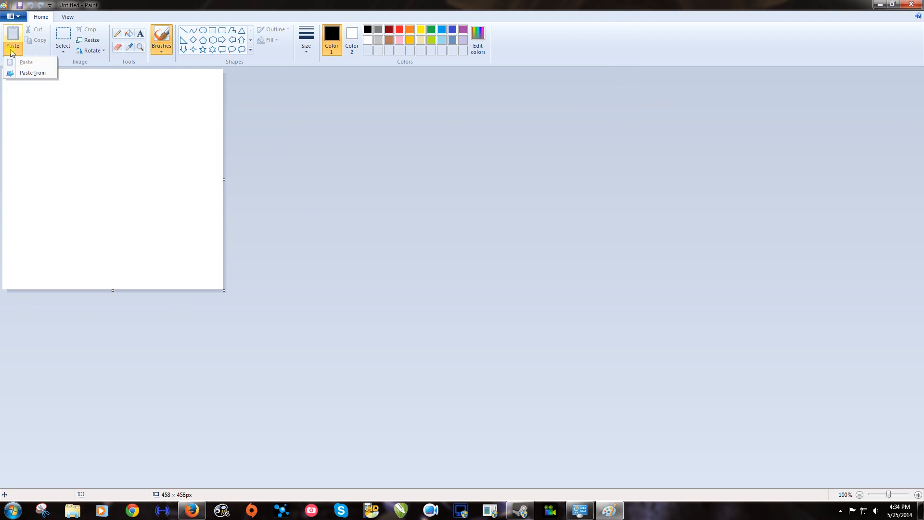
{"action": "mouse_move", "coordinate": [29, 73]}
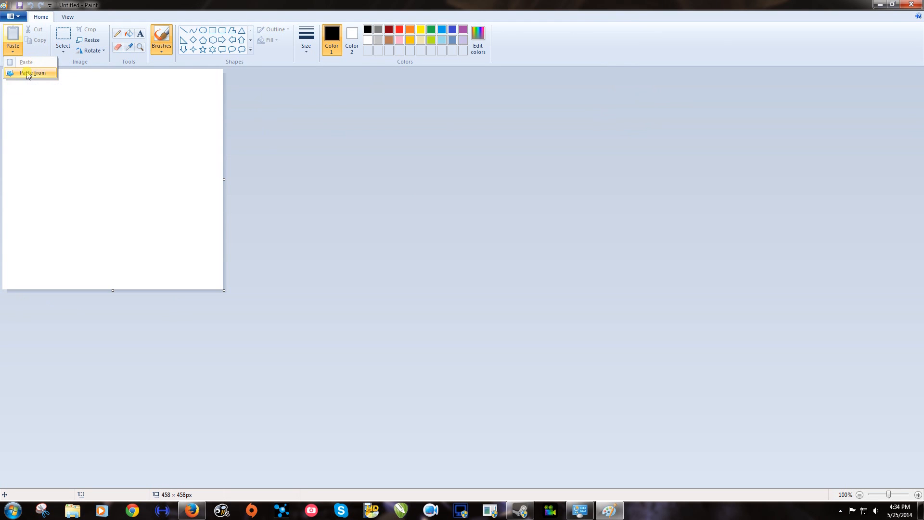
{"action": "left_click", "coordinate": [34, 72]}
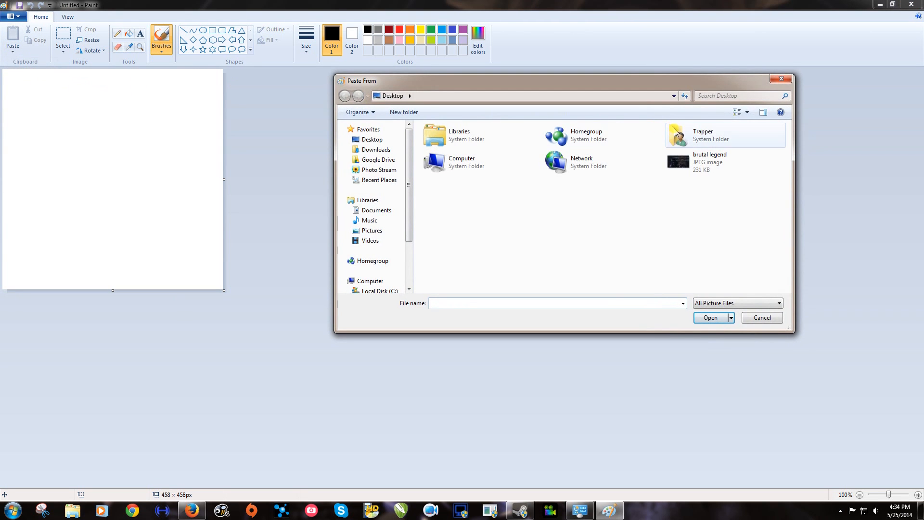
{"action": "mouse_move", "coordinate": [690, 162]}
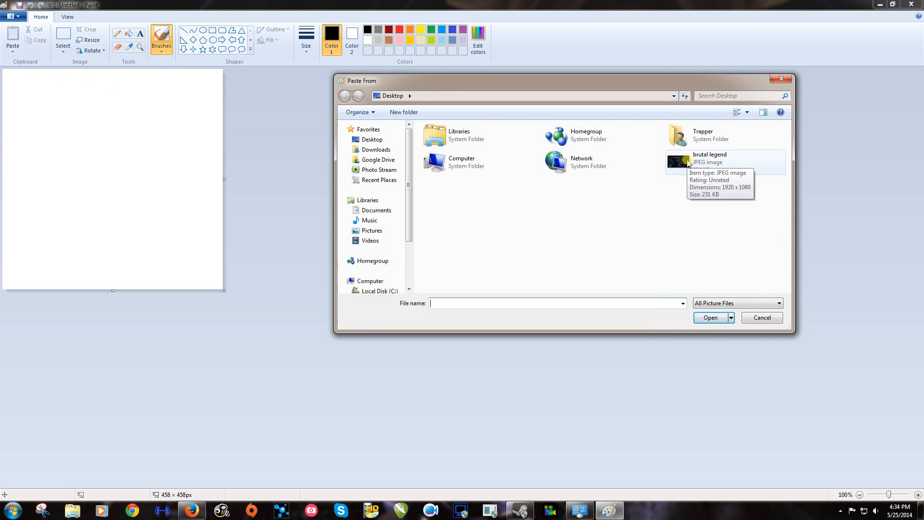
{"action": "left_click", "coordinate": [710, 162]}
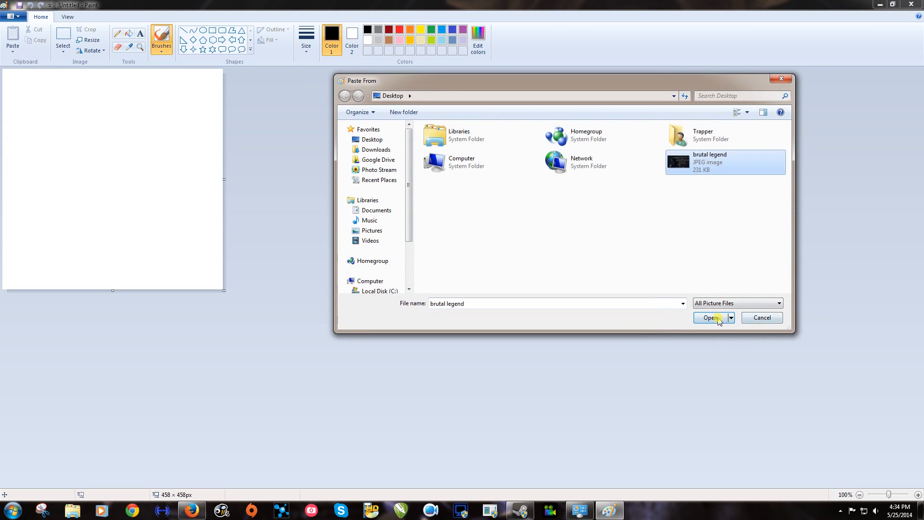
{"action": "left_click", "coordinate": [711, 317]}
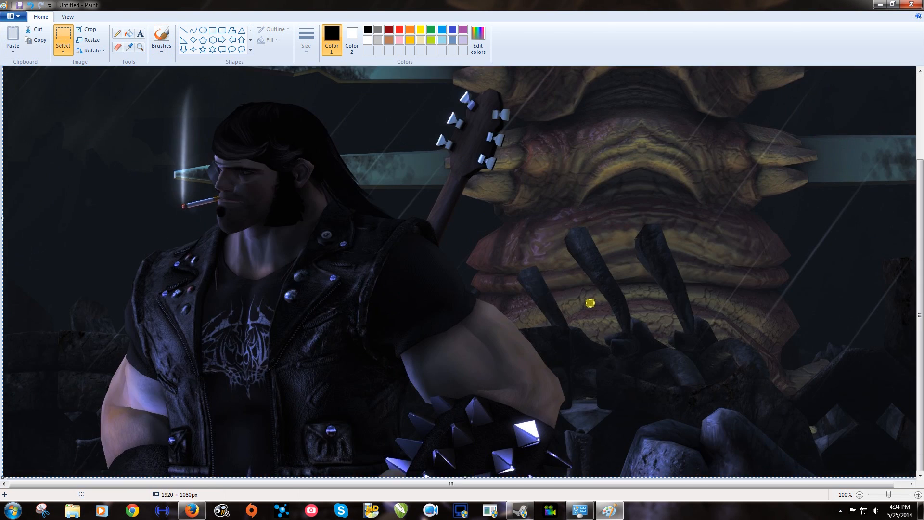
{"action": "mouse_move", "coordinate": [574, 254]}
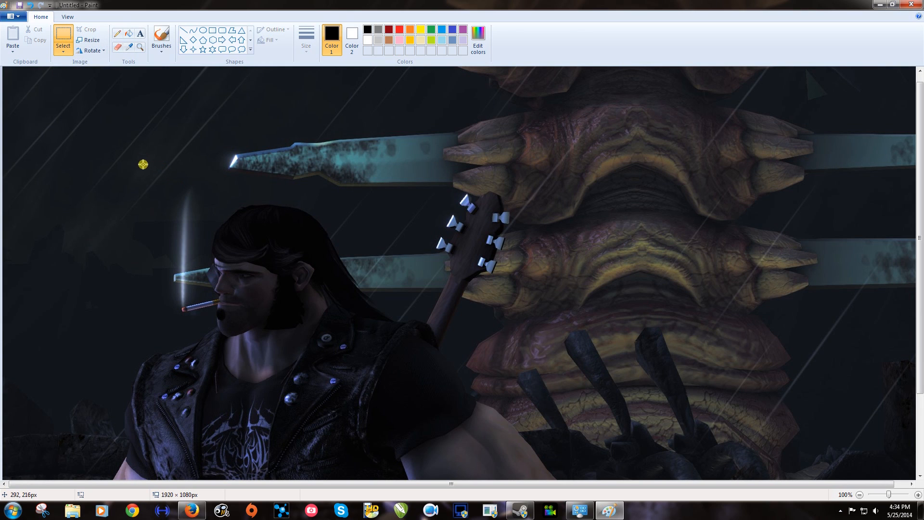
{"action": "mouse_move", "coordinate": [138, 165]}
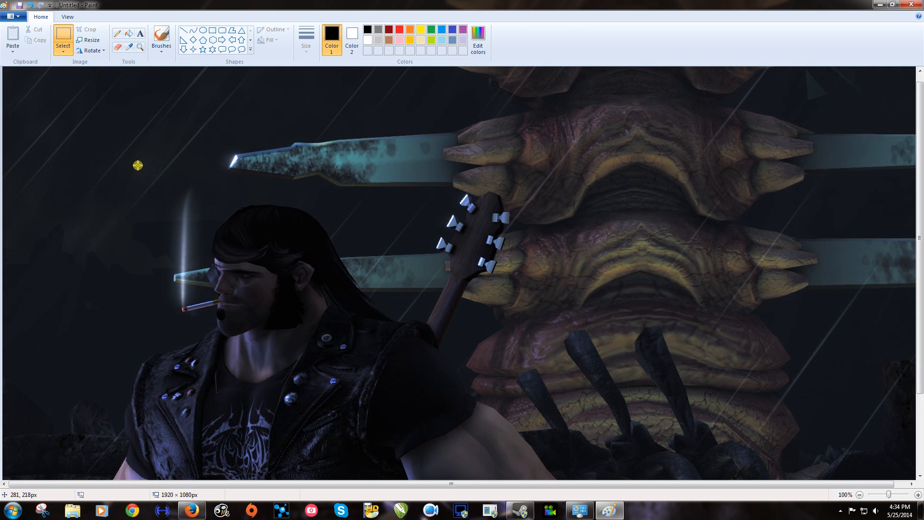
{"action": "mouse_move", "coordinate": [146, 166]}
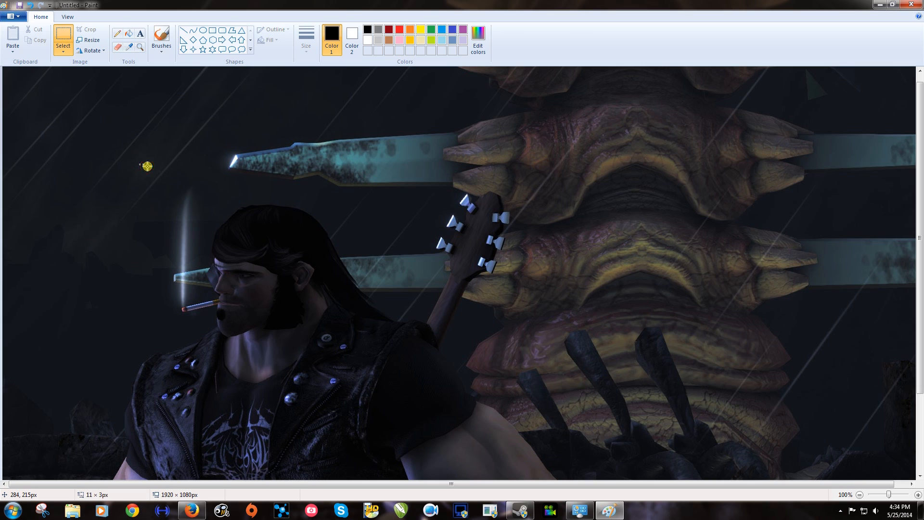
Select a 520×425 rectangle around the guitarist's head and shoulders
{"action": "left_click_drag", "start_coordinate": [147, 165], "coordinate": [387, 364]}
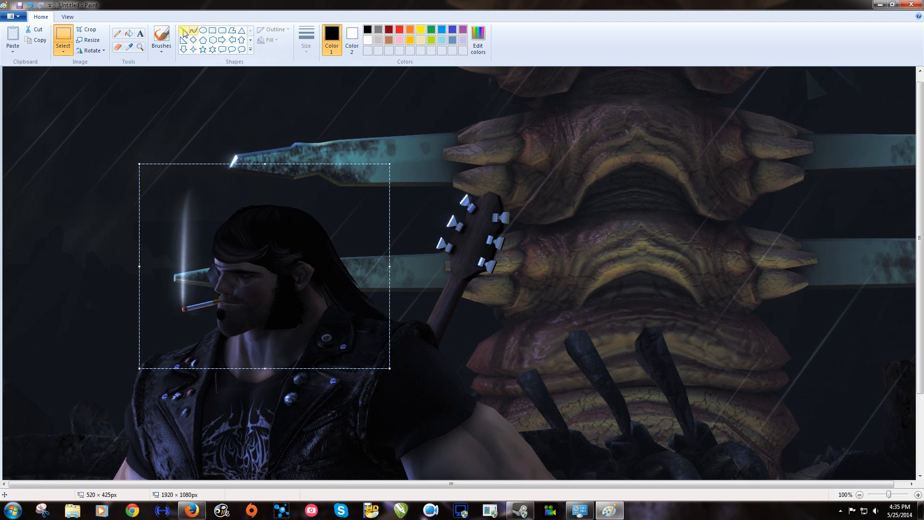
{"action": "mouse_move", "coordinate": [88, 29]}
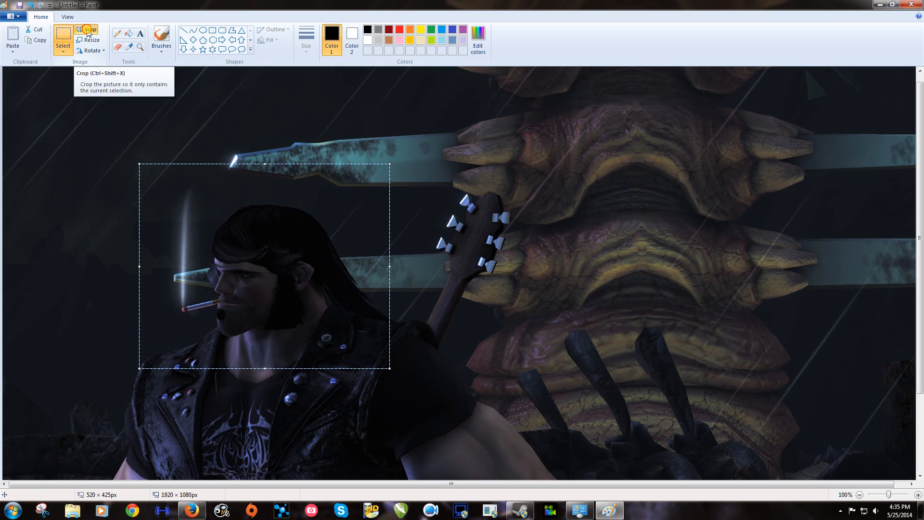
Crop to the 520×425 face area, save as JPEG 'avatar', and close Paint
{"action": "left_click", "coordinate": [87, 30]}
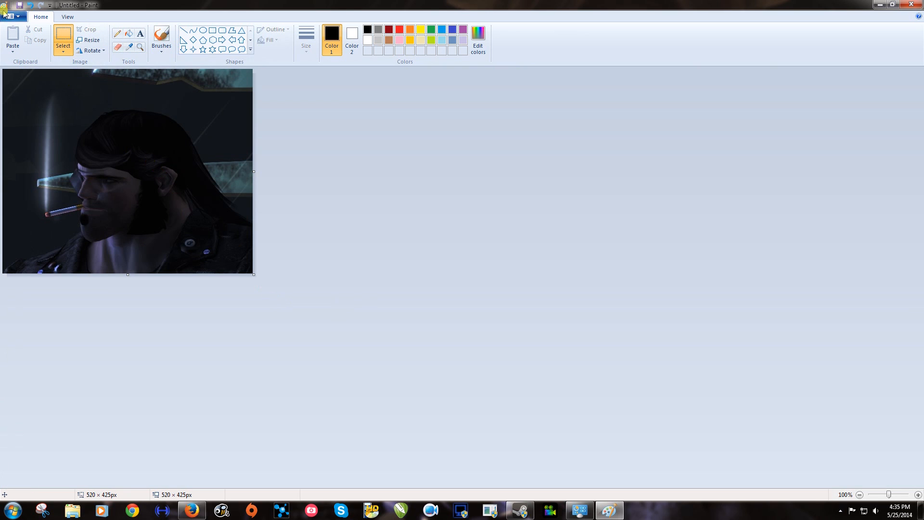
{"action": "left_click", "coordinate": [9, 16]}
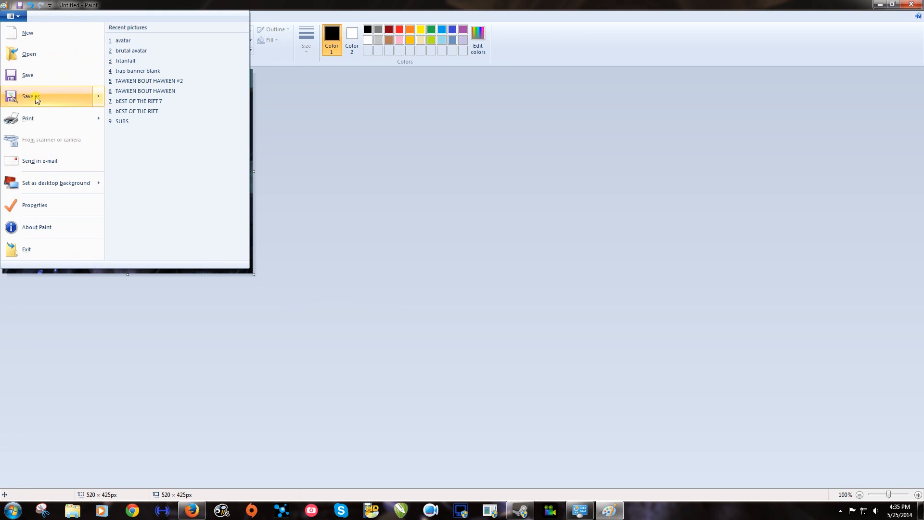
{"action": "mouse_move", "coordinate": [43, 100]}
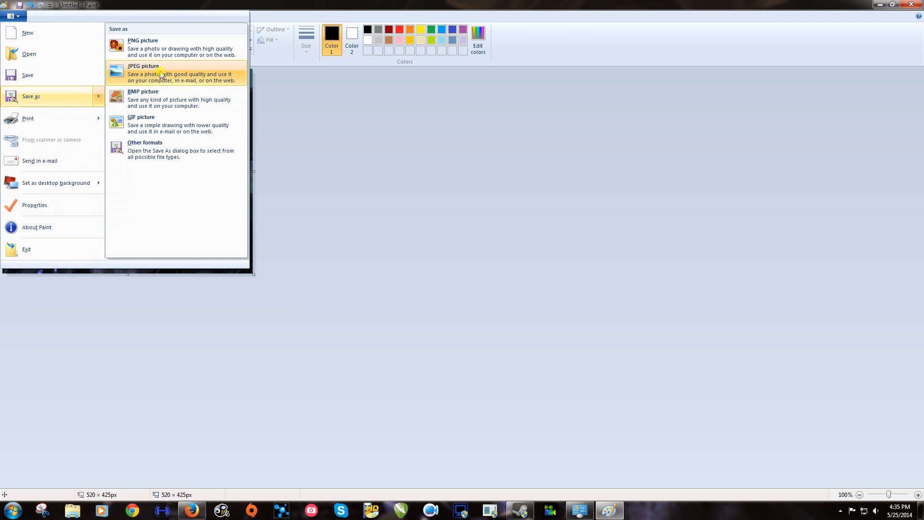
{"action": "left_click", "coordinate": [144, 74]}
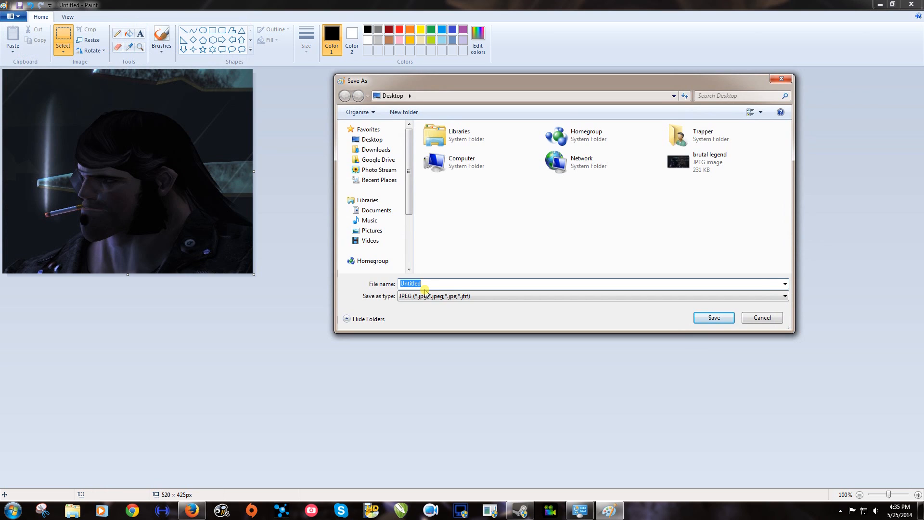
{"action": "type", "text": "avatar"}
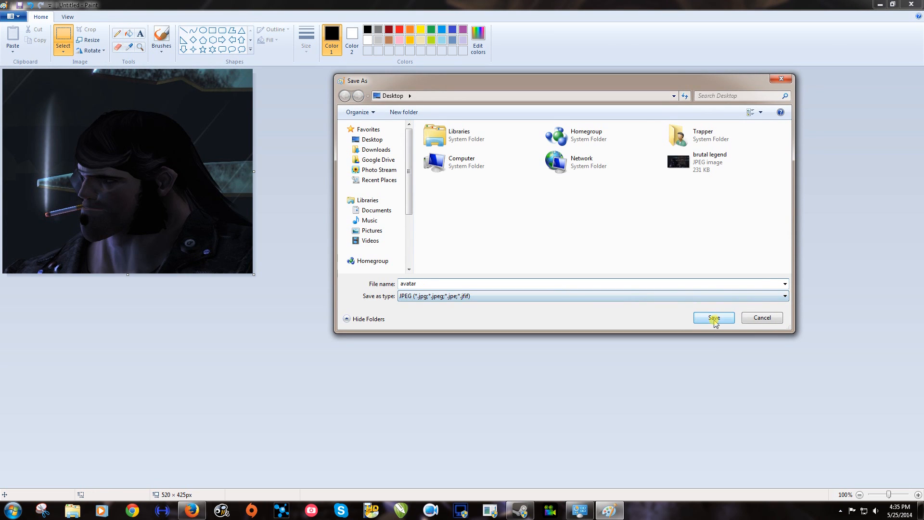
{"action": "left_click", "coordinate": [714, 317]}
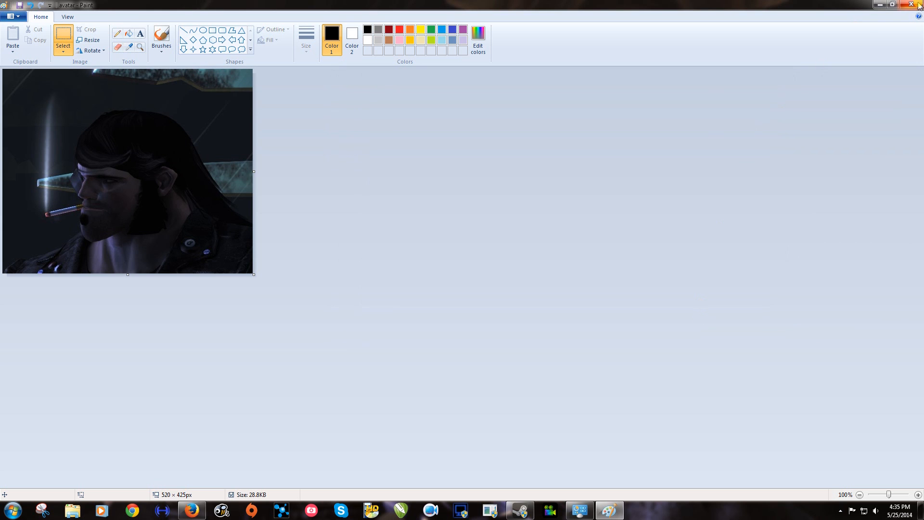
{"action": "left_click", "coordinate": [892, 5]}
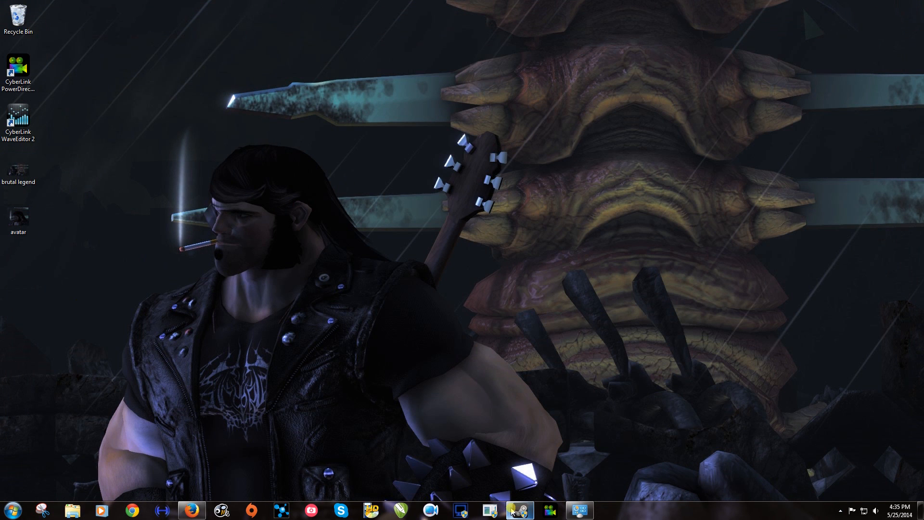
Close the screenshot overlay and pick Profile from the account name menu
{"action": "left_click", "coordinate": [518, 510]}
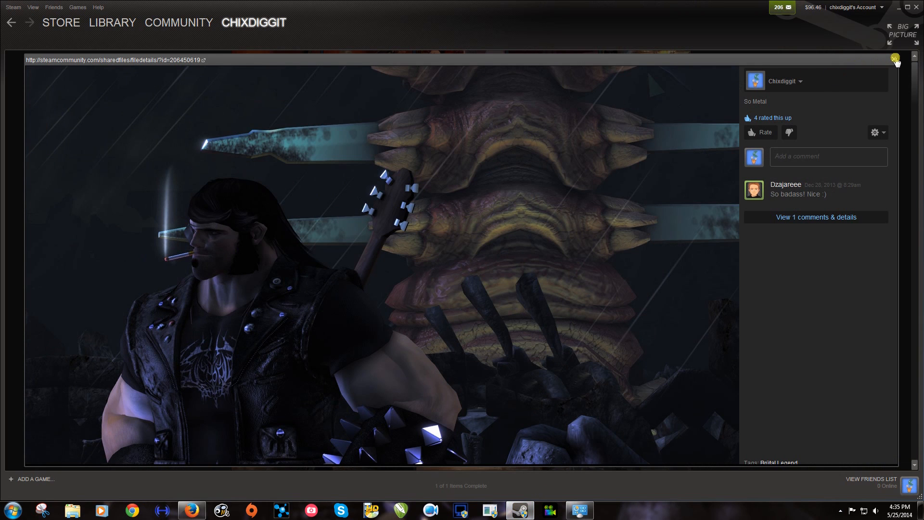
{"action": "left_click", "coordinate": [254, 23]}
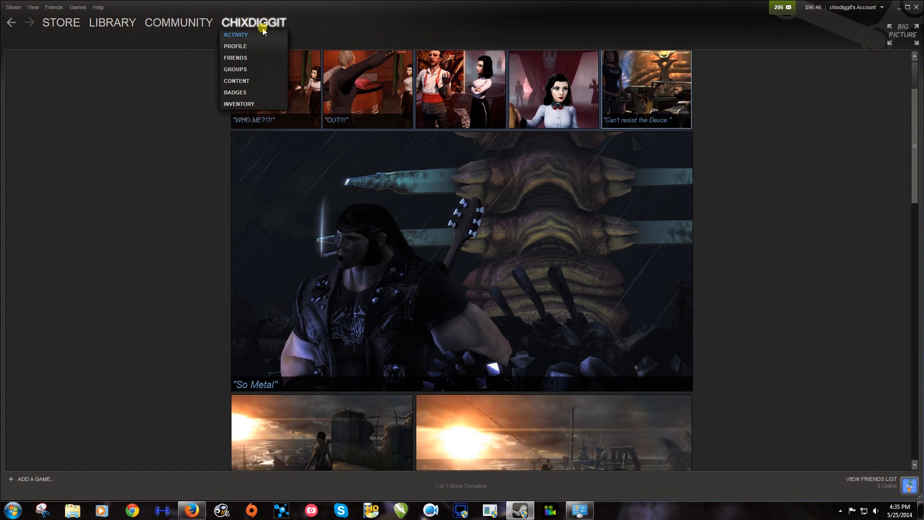
{"action": "left_click", "coordinate": [236, 46]}
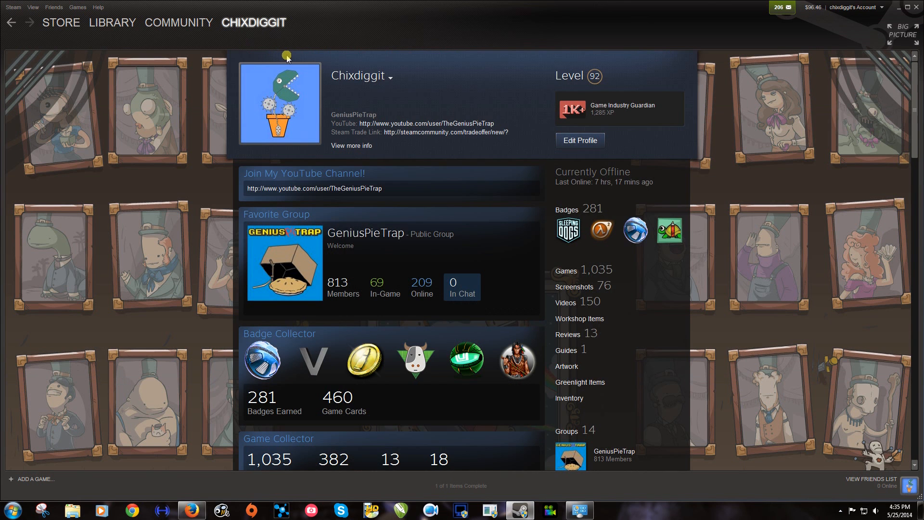
{"action": "mouse_move", "coordinate": [575, 149]}
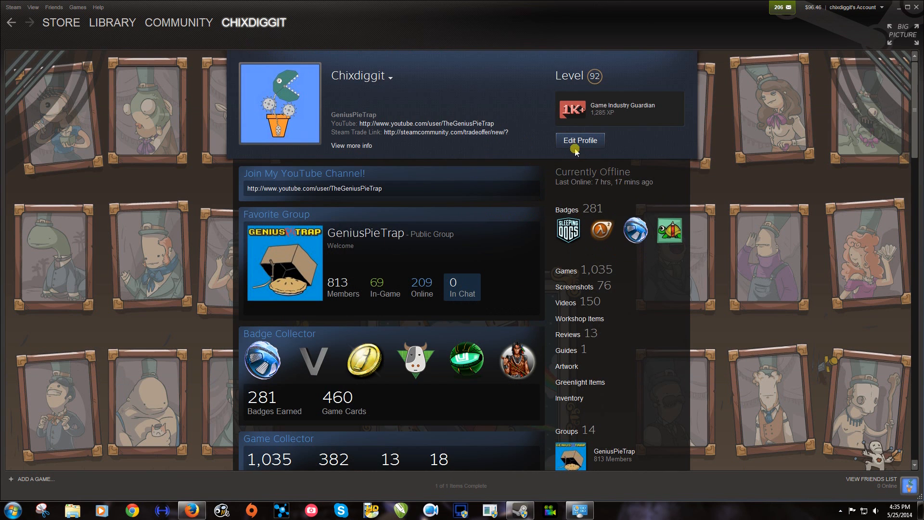
{"action": "mouse_move", "coordinate": [290, 96]}
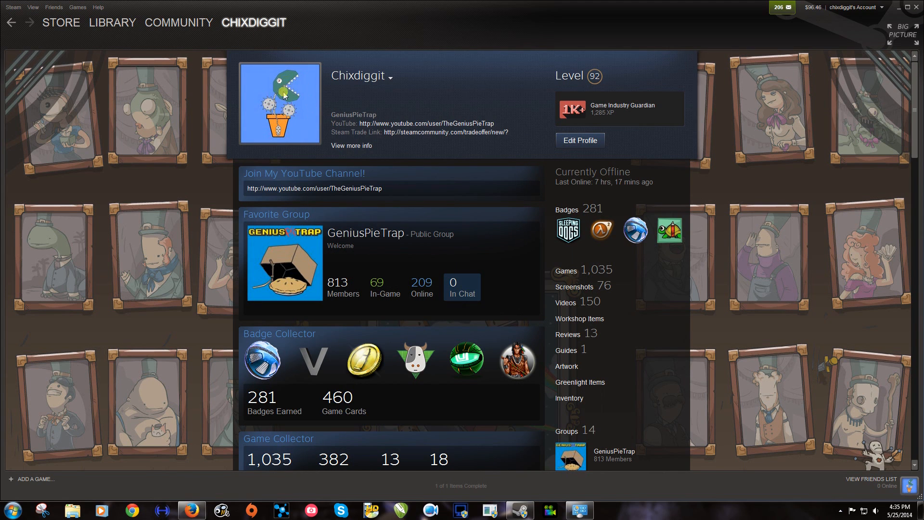
{"action": "mouse_move", "coordinate": [294, 87]}
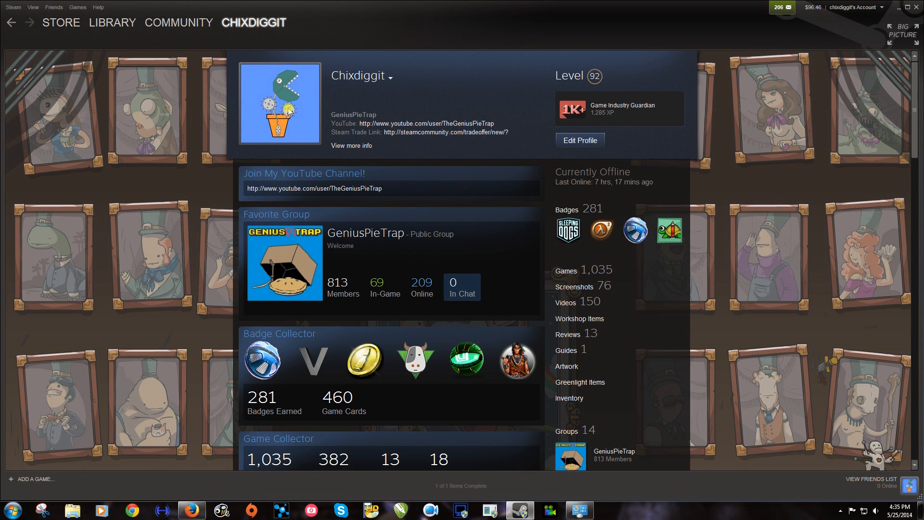
In Edit Profile, choose avatar.jpg from the Desktop and upload it as the avatar
{"action": "left_click", "coordinate": [579, 140]}
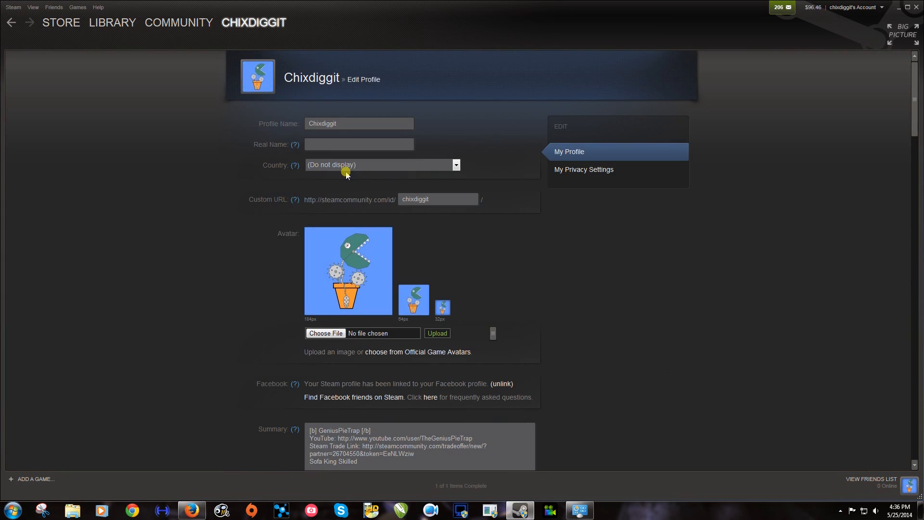
{"action": "mouse_move", "coordinate": [340, 302]}
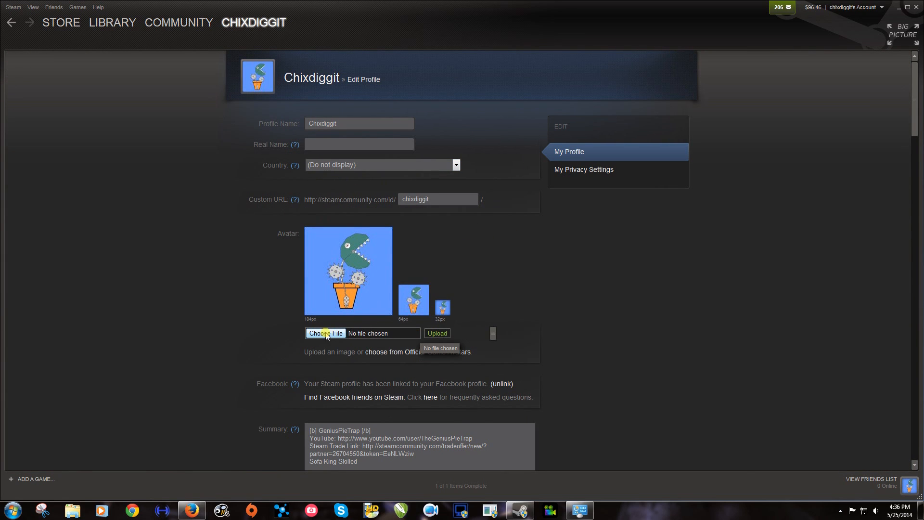
{"action": "left_click", "coordinate": [325, 333]}
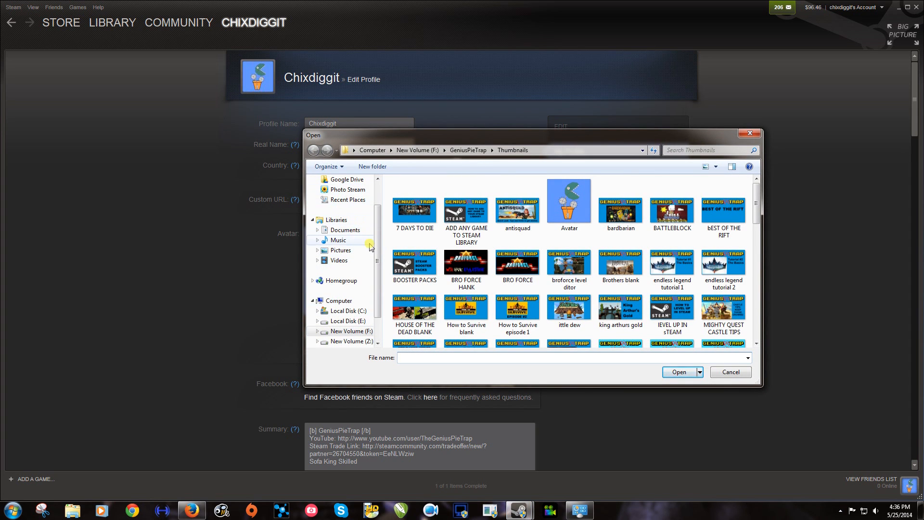
{"action": "left_click", "coordinate": [340, 193]}
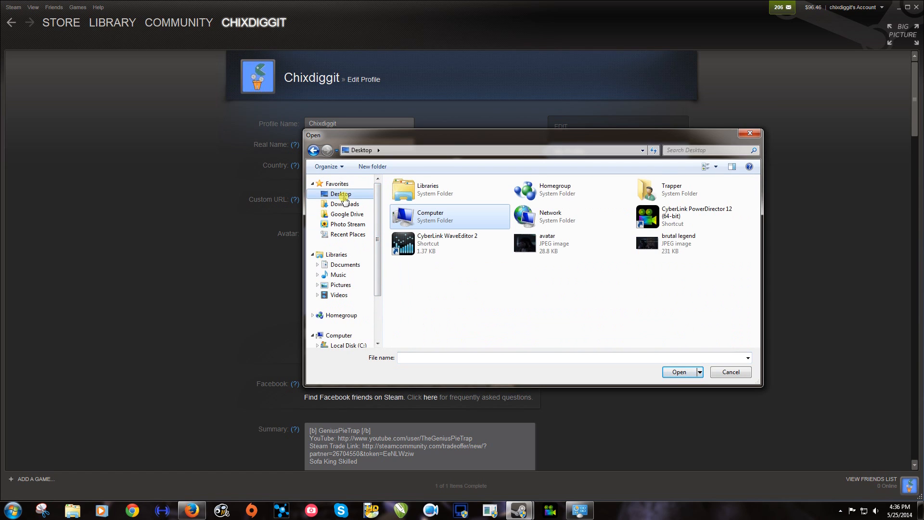
{"action": "left_click", "coordinate": [547, 243]}
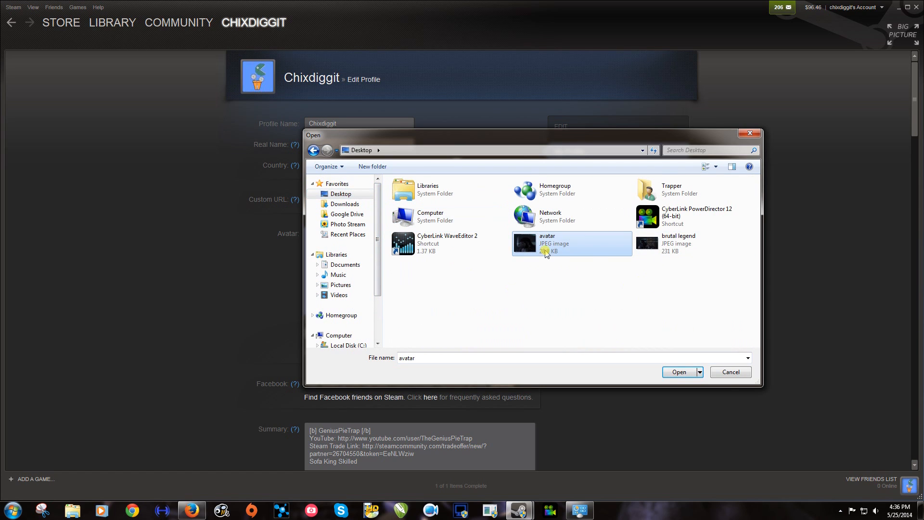
{"action": "left_click", "coordinate": [678, 372]}
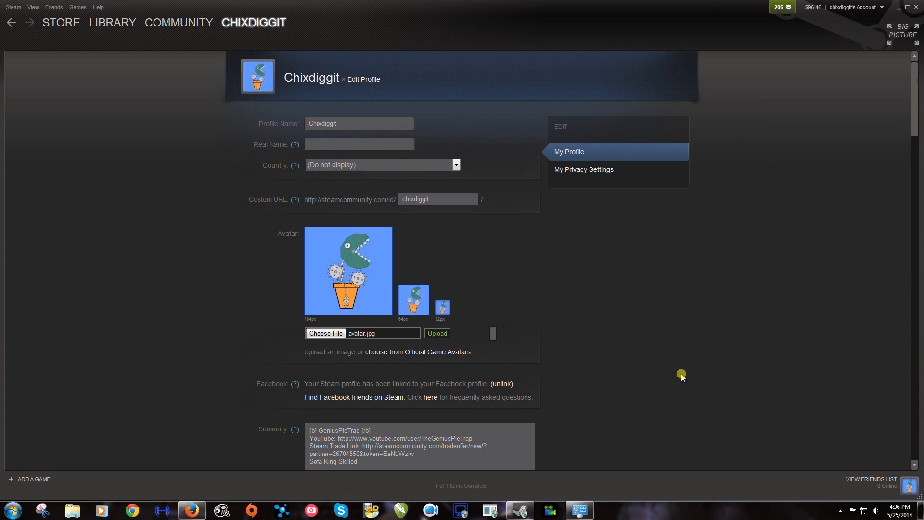
{"action": "mouse_move", "coordinate": [437, 333]}
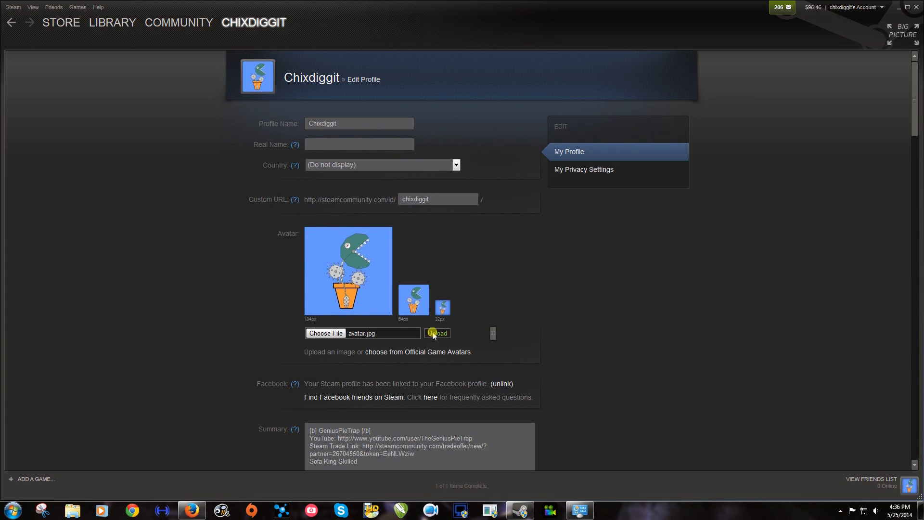
{"action": "left_click", "coordinate": [436, 333]}
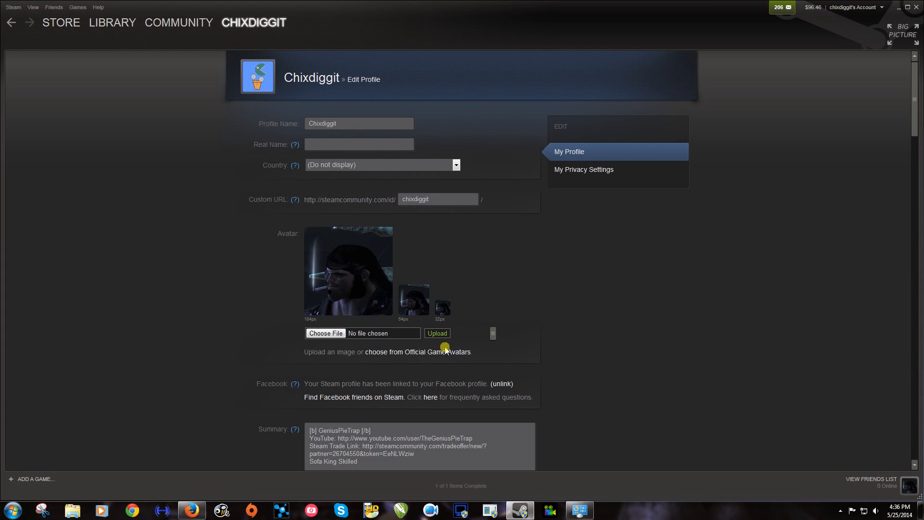
{"action": "mouse_move", "coordinate": [452, 370]}
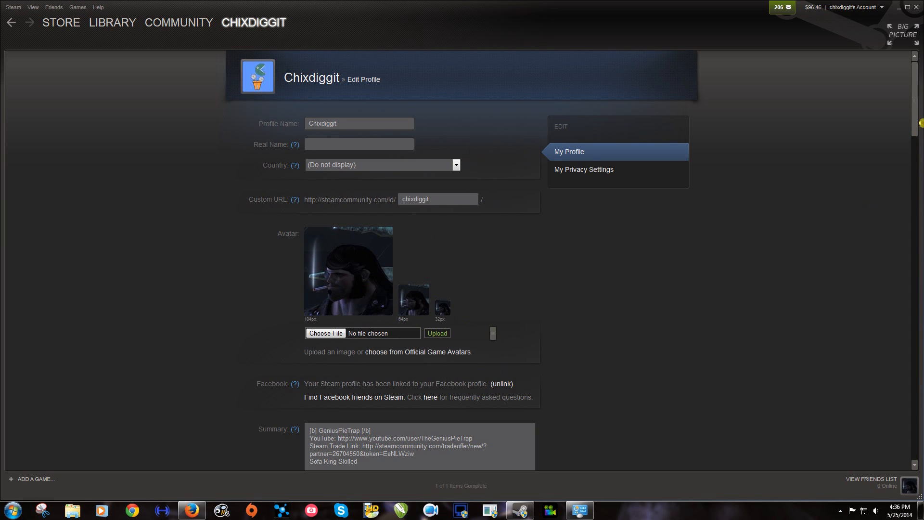
Save the profile changes and return to the profile page
{"action": "scroll", "scroll_direction": "down", "scroll_amount": 3}
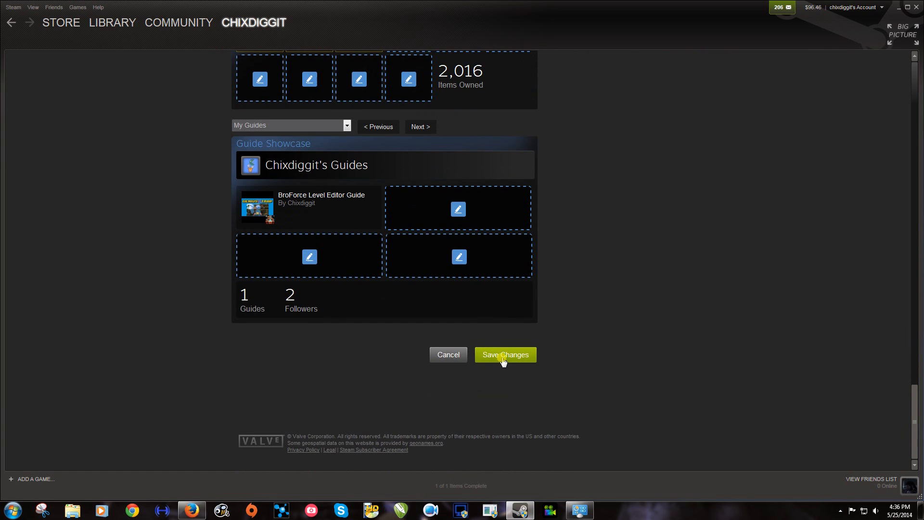
{"action": "left_click", "coordinate": [504, 355]}
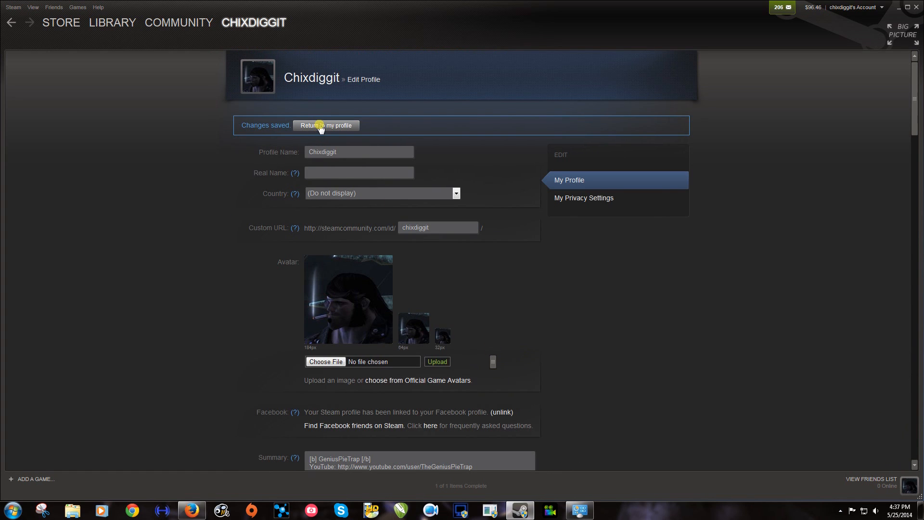
{"action": "left_click", "coordinate": [325, 125]}
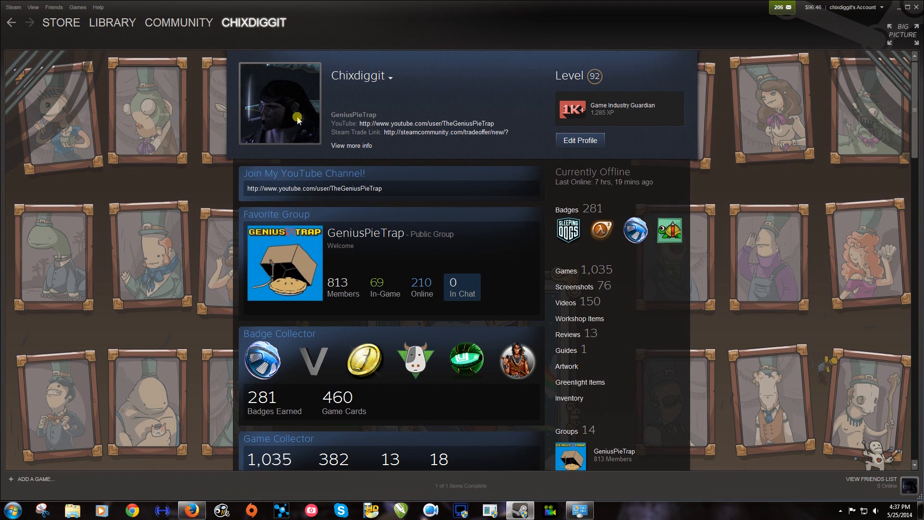
{"action": "mouse_move", "coordinate": [307, 111]}
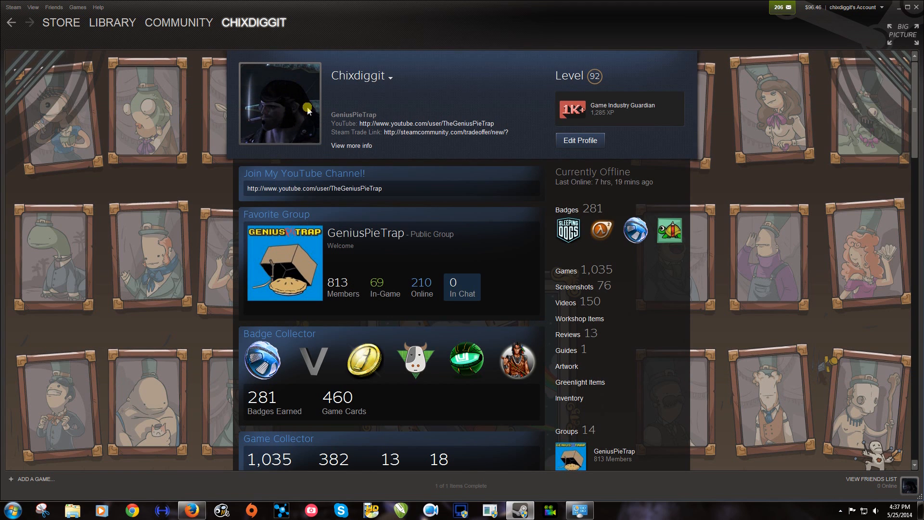
{"action": "mouse_move", "coordinate": [295, 112]}
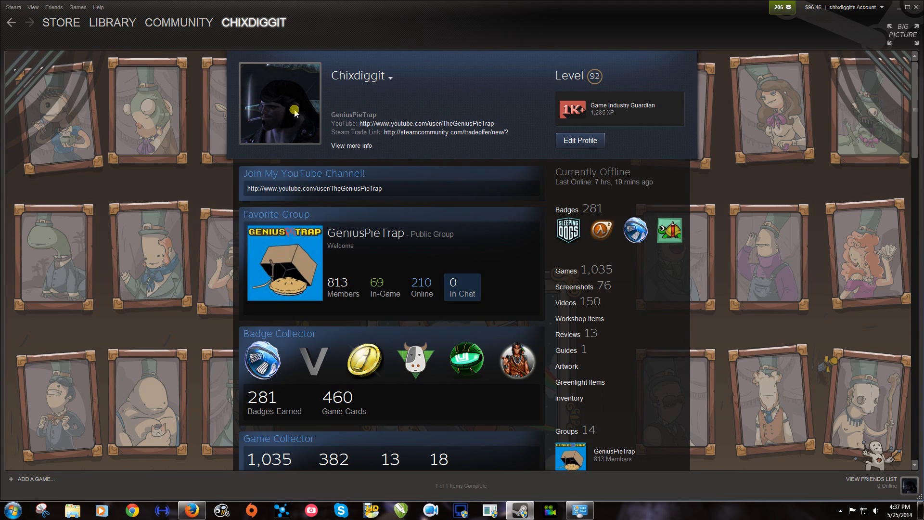
{"action": "mouse_move", "coordinate": [320, 125]}
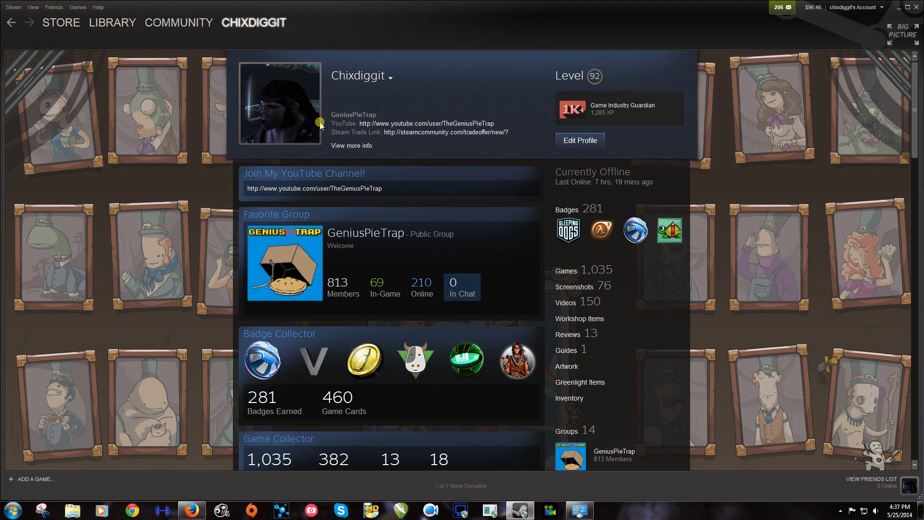
{"action": "mouse_move", "coordinate": [287, 90]}
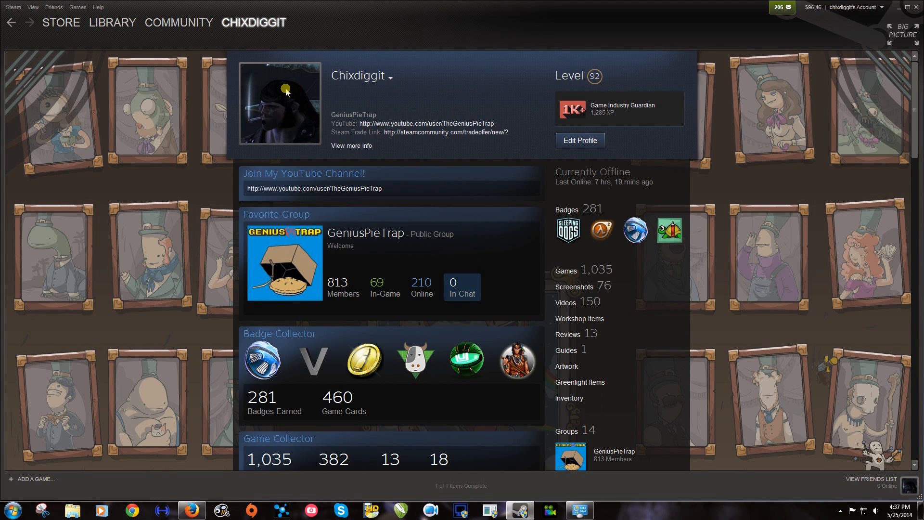
{"action": "mouse_move", "coordinate": [293, 123]}
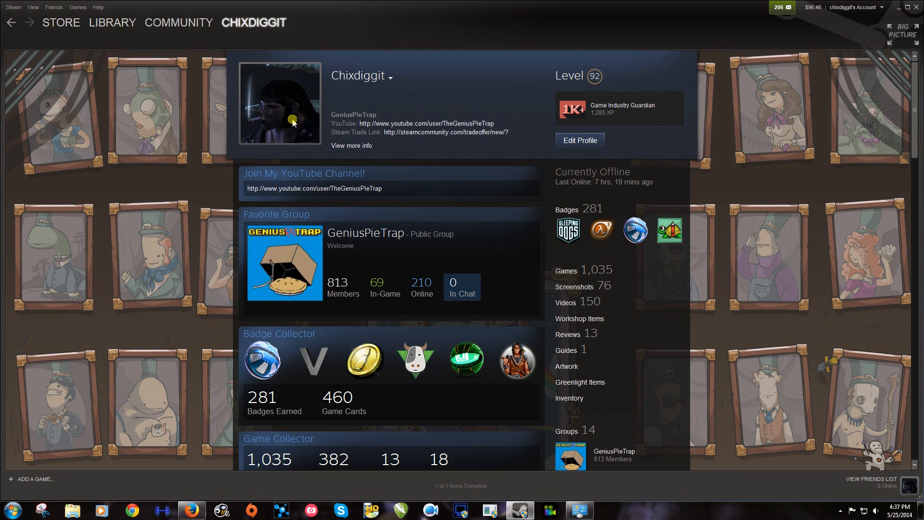
{"action": "mouse_move", "coordinate": [293, 116]}
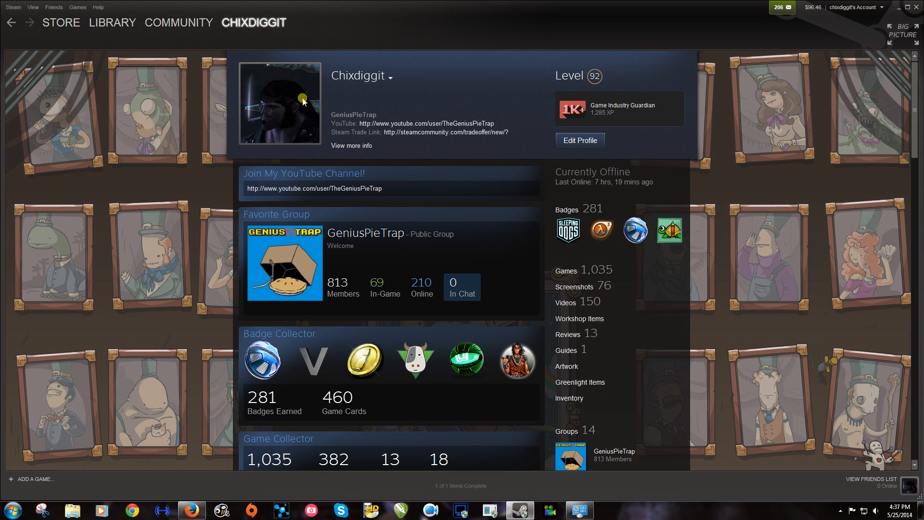
{"action": "mouse_move", "coordinate": [271, 87]}
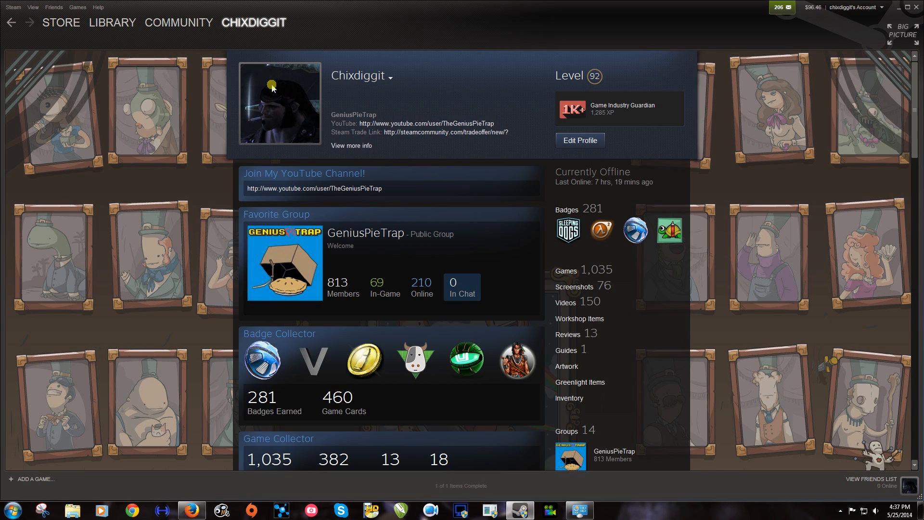
{"action": "mouse_move", "coordinate": [307, 74]}
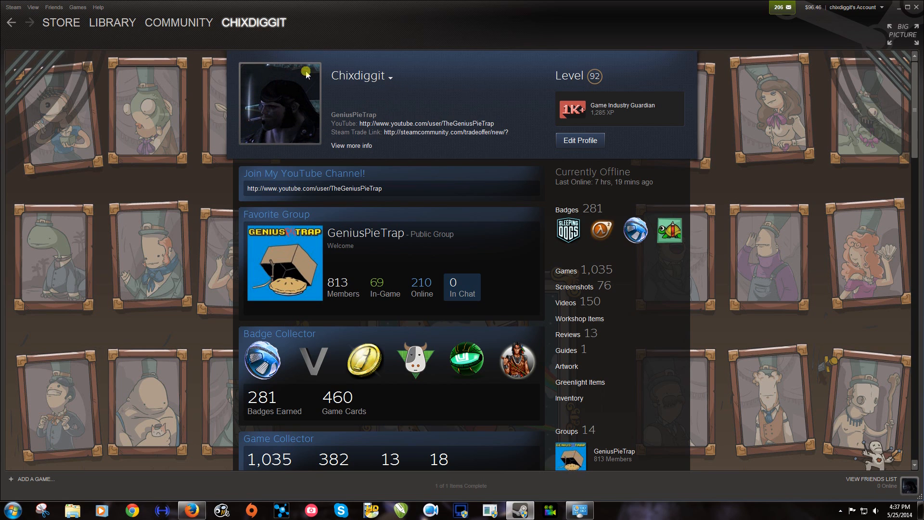
{"action": "mouse_move", "coordinate": [409, 169]}
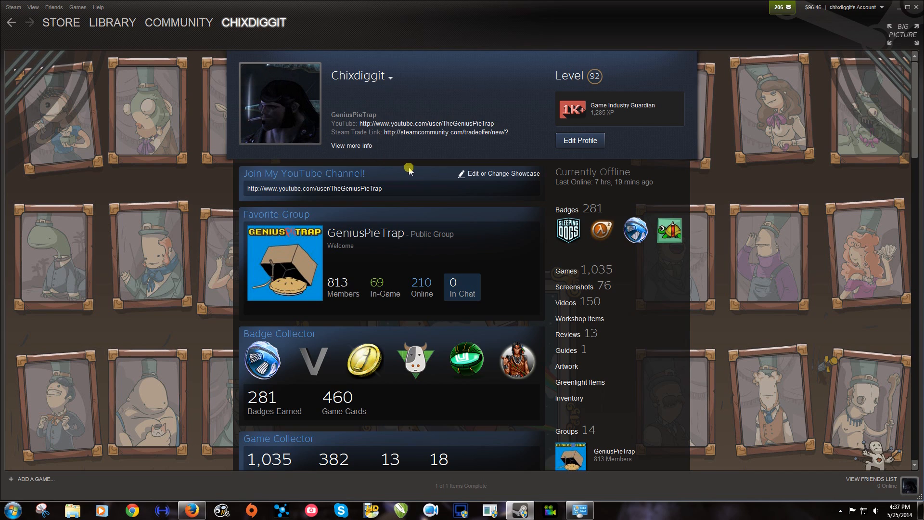